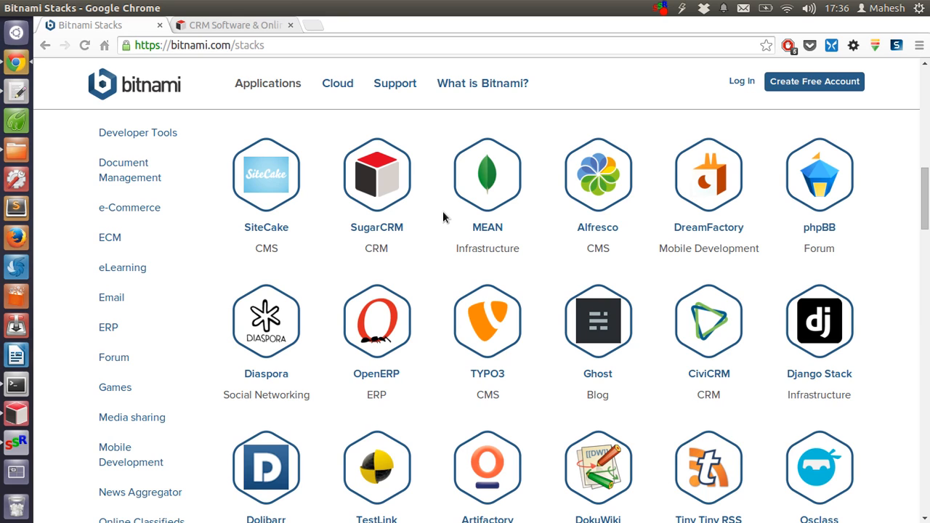
mouse_move(329, 129)
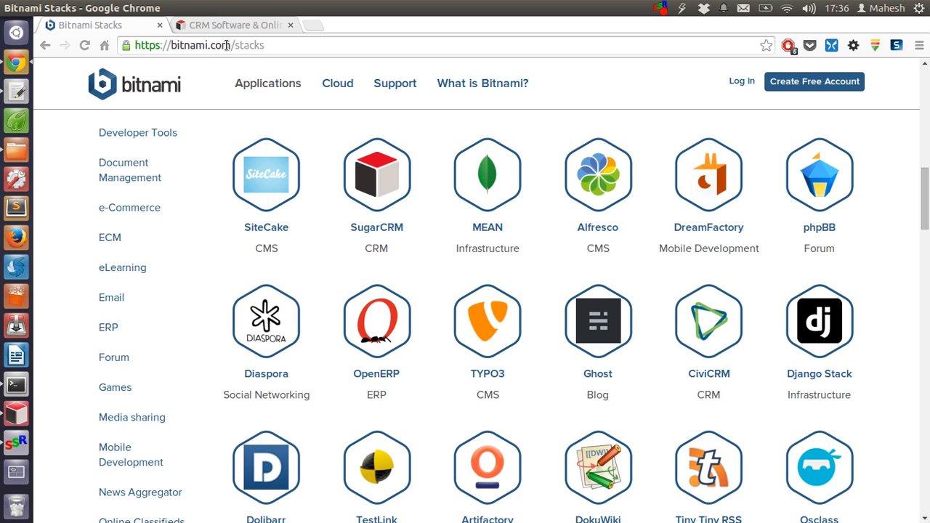
mouse_move(631, 379)
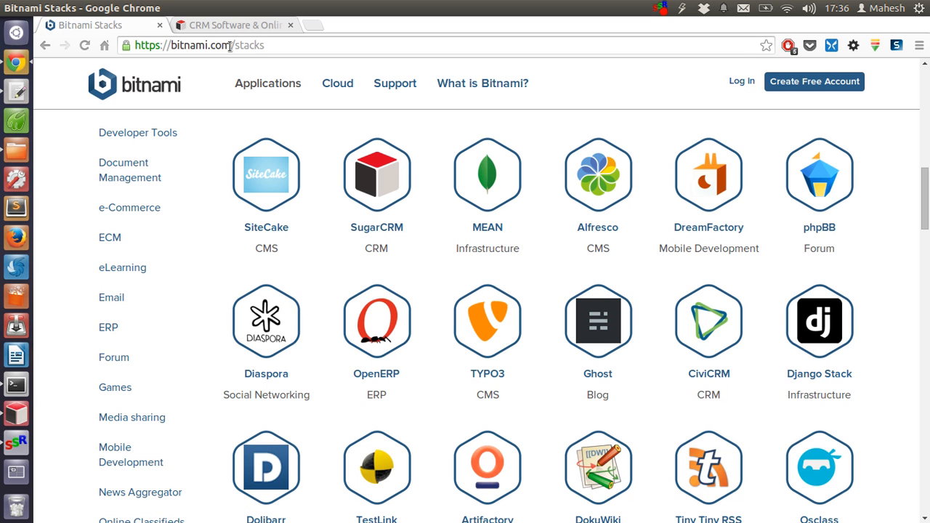
mouse_move(231, 25)
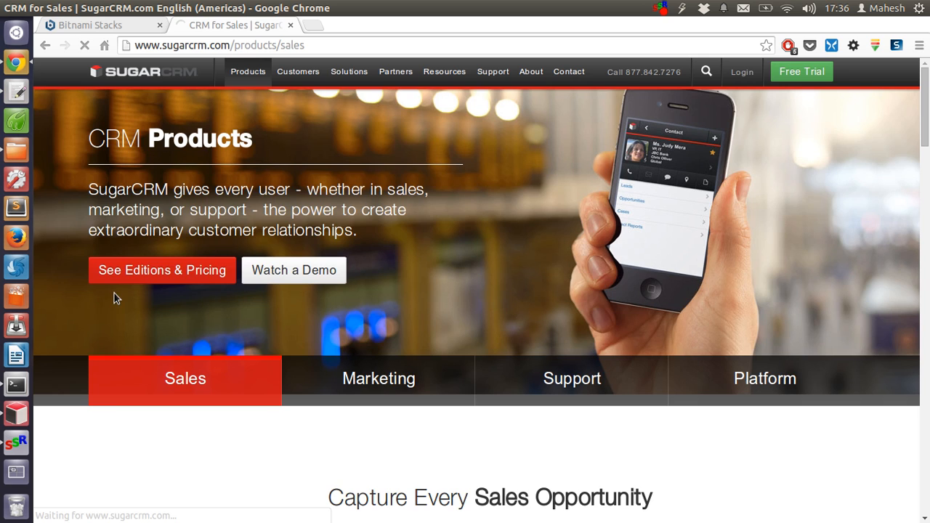
- Visit SugarCRM's editions page and Community Edition download, then return to the Bitnami Stacks tab
click(161, 269)
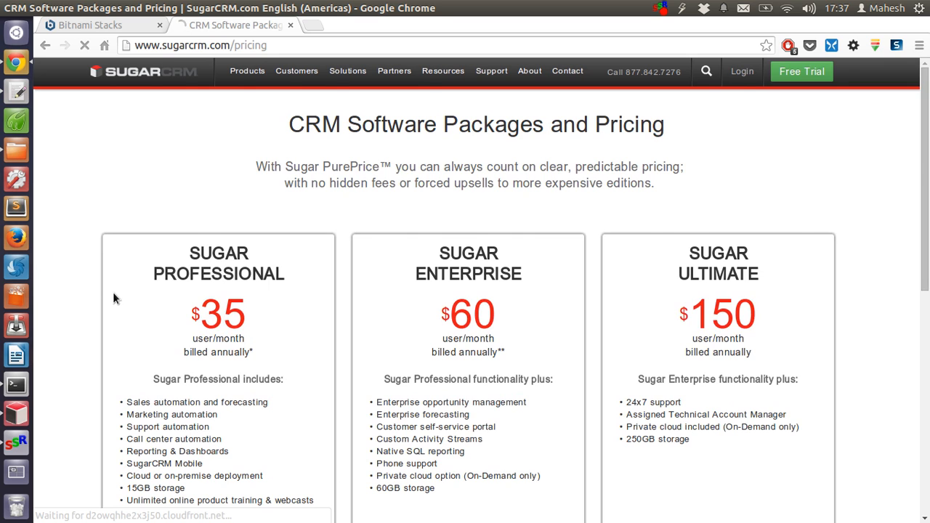
scroll(down, 3)
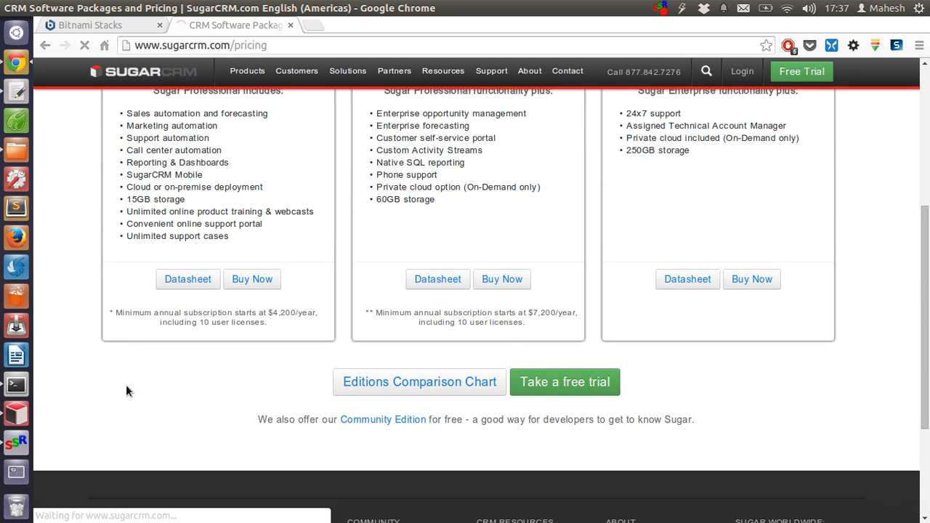
click(383, 419)
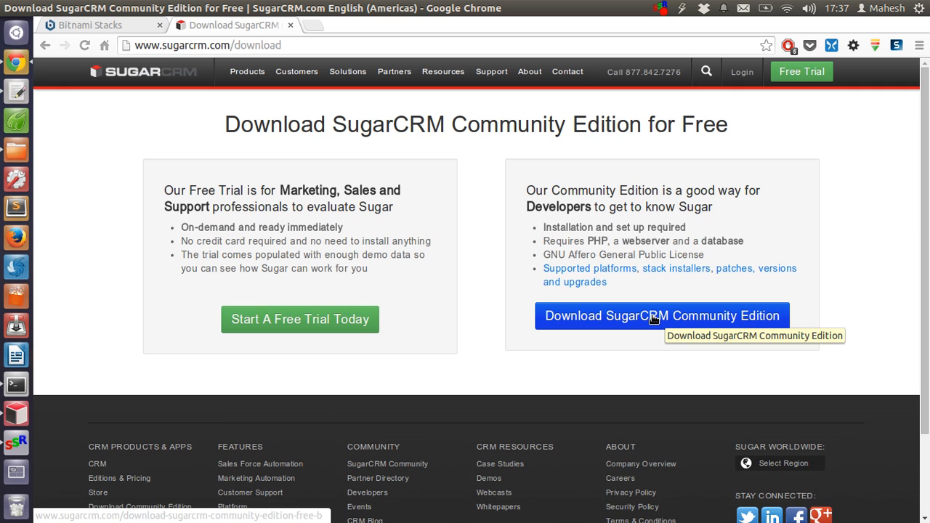
mouse_move(107, 26)
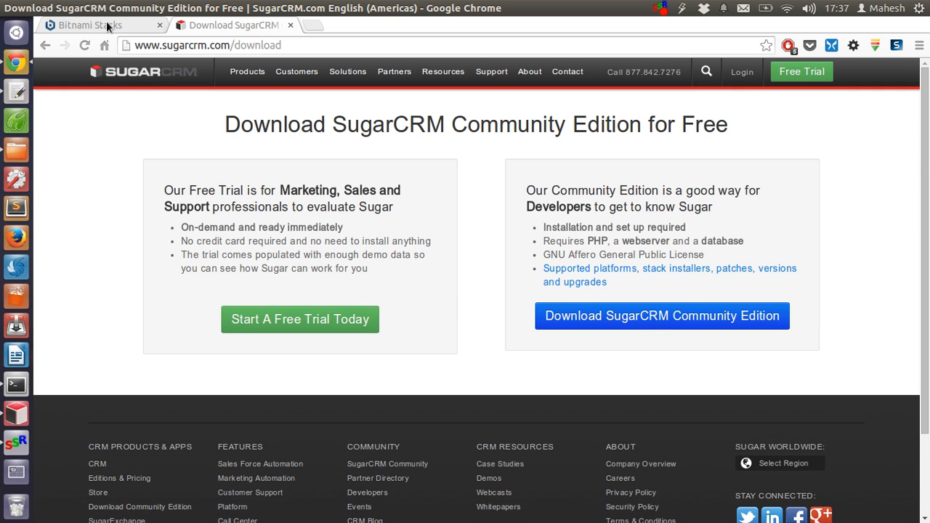
click(87, 25)
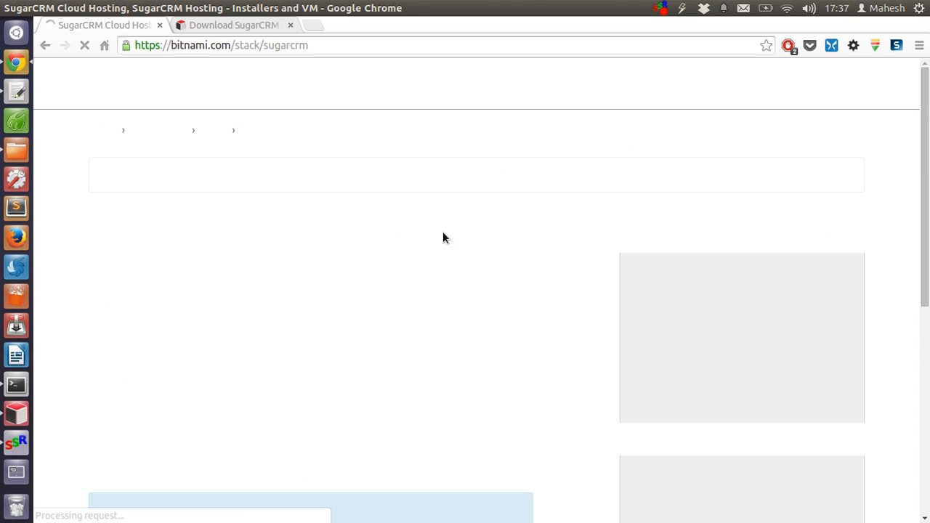
mouse_move(351, 288)
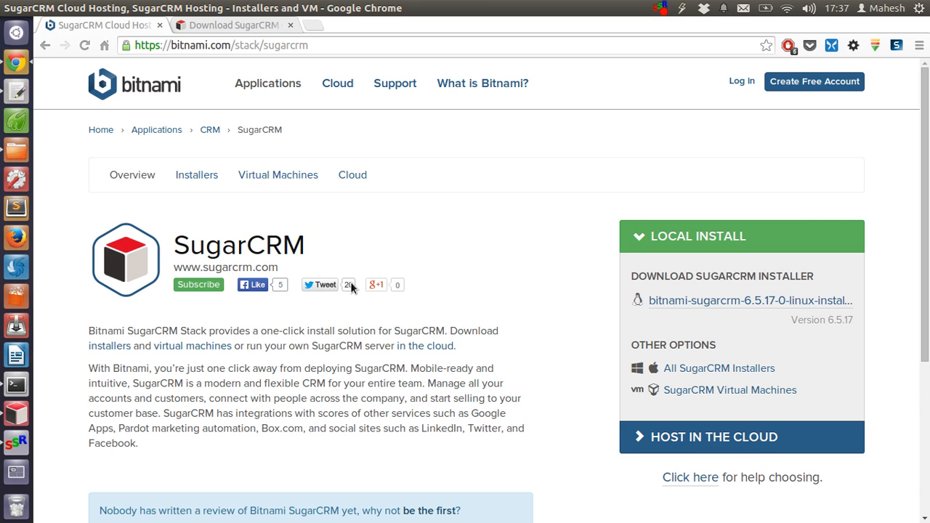
mouse_move(639, 309)
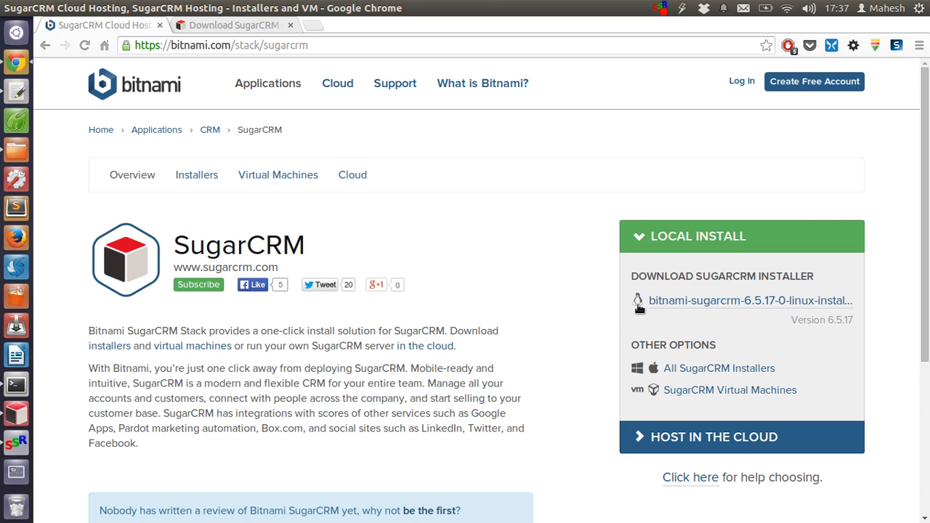
mouse_move(664, 295)
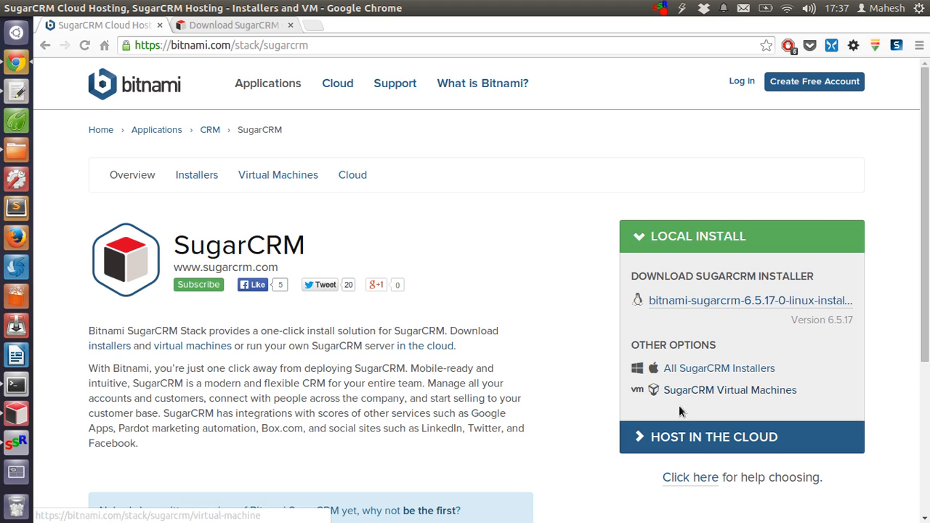
mouse_move(738, 335)
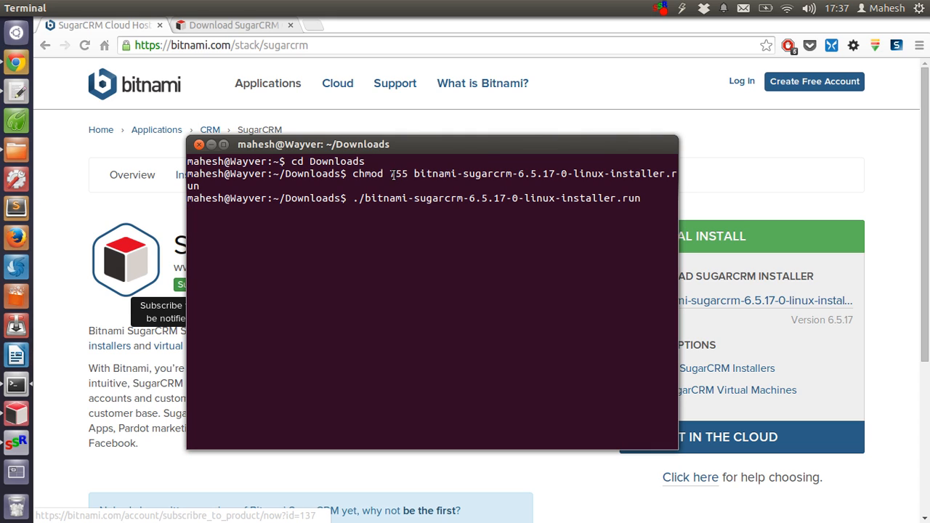
- From Downloads, chmod 755 and run ./bitnami-sugarcrm-6.5.17-0-linux-installer.run
key(Return)
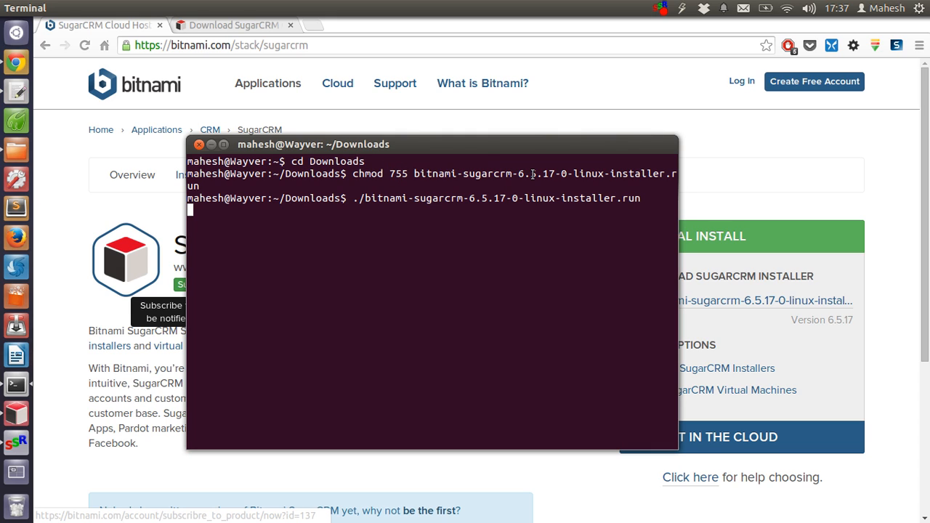
mouse_move(491, 179)
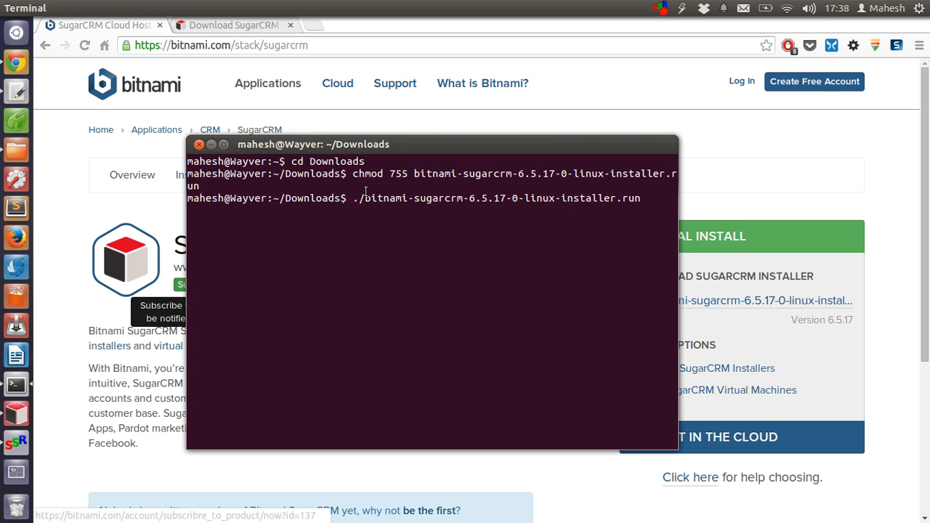
key(Return)
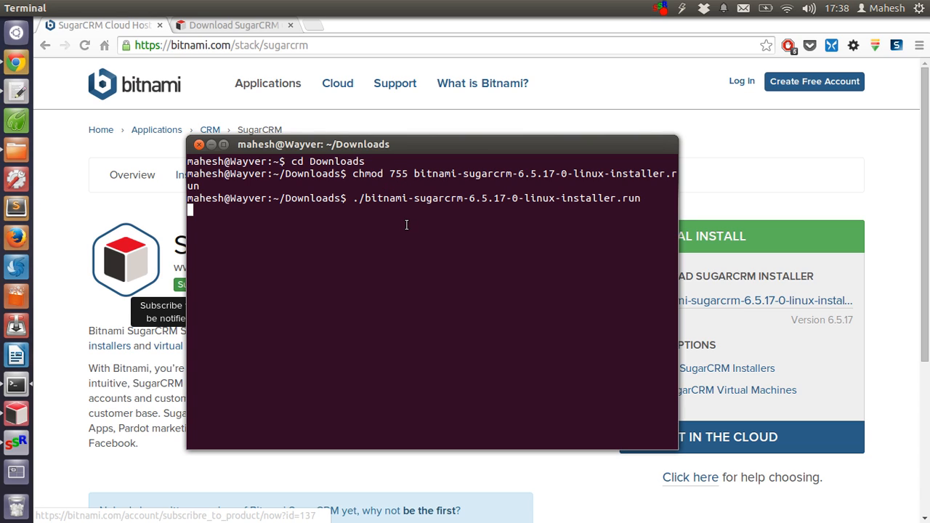
mouse_move(215, 148)
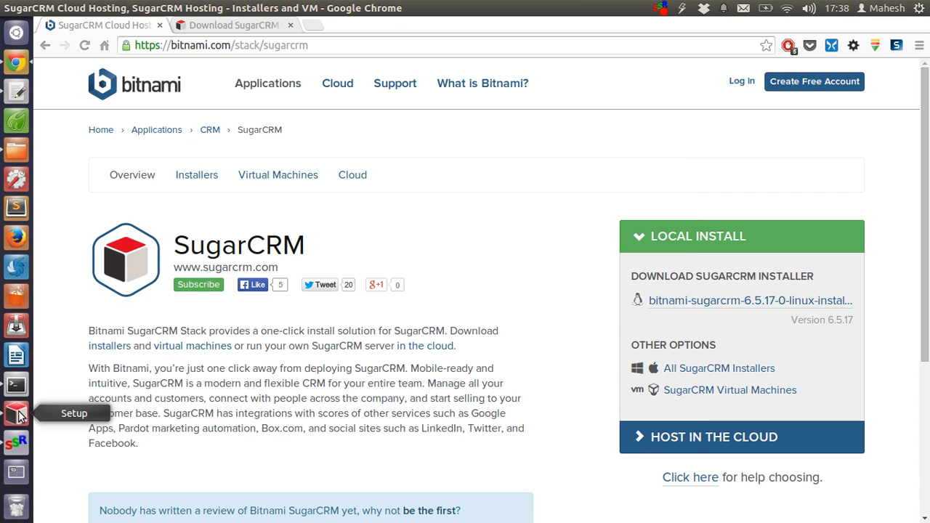
- Keep the SugarCRM and PhpMyAdmin components and set the install folder to /home/…/sugarcrm
click(16, 414)
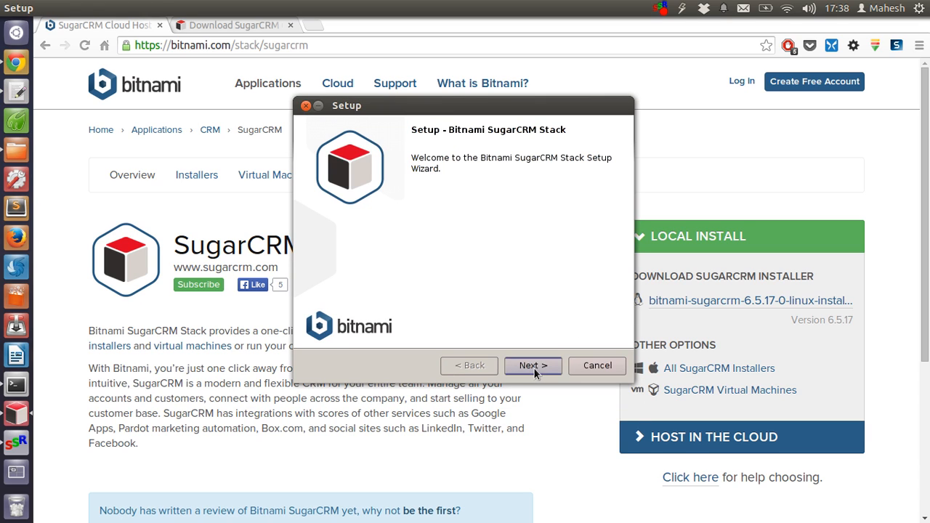
click(532, 365)
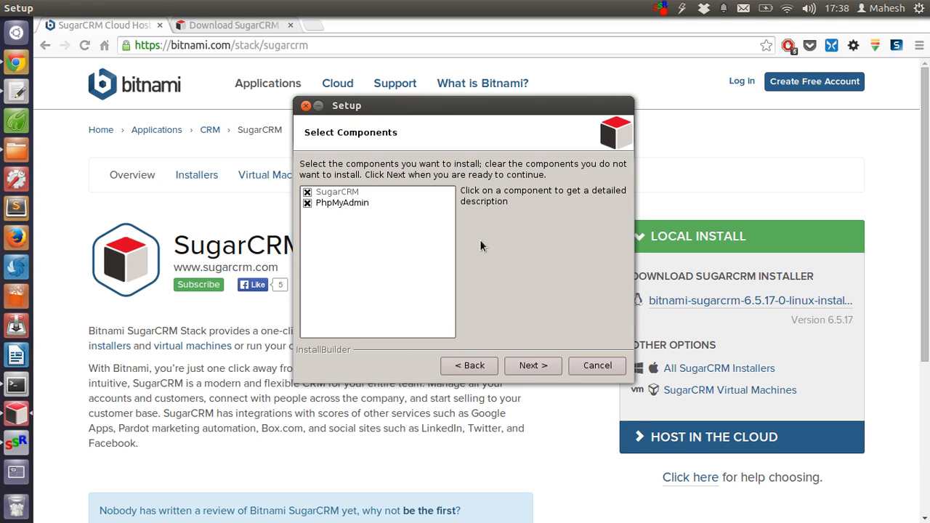
mouse_move(374, 138)
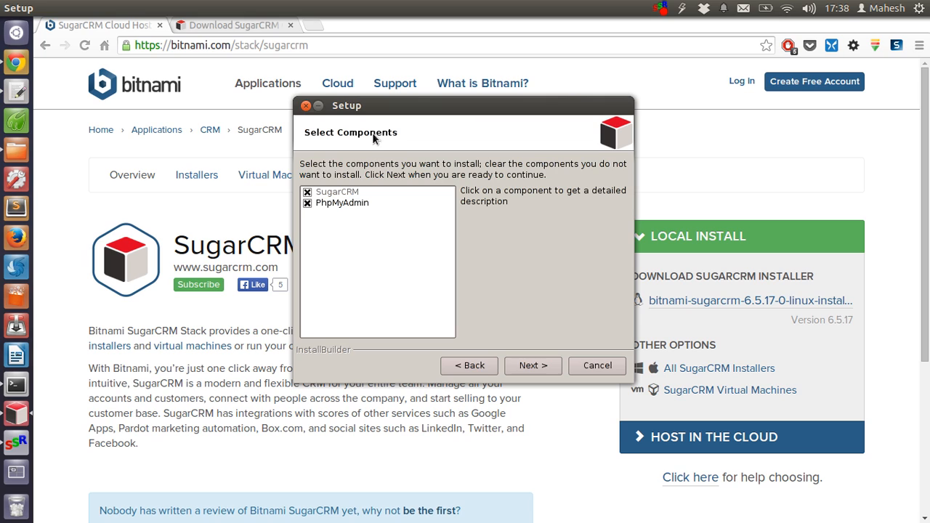
mouse_move(351, 197)
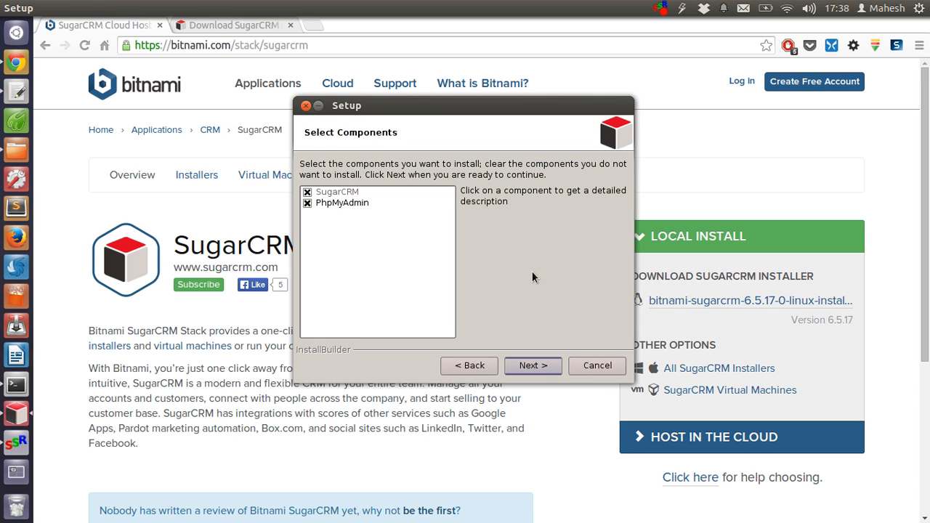
click(533, 364)
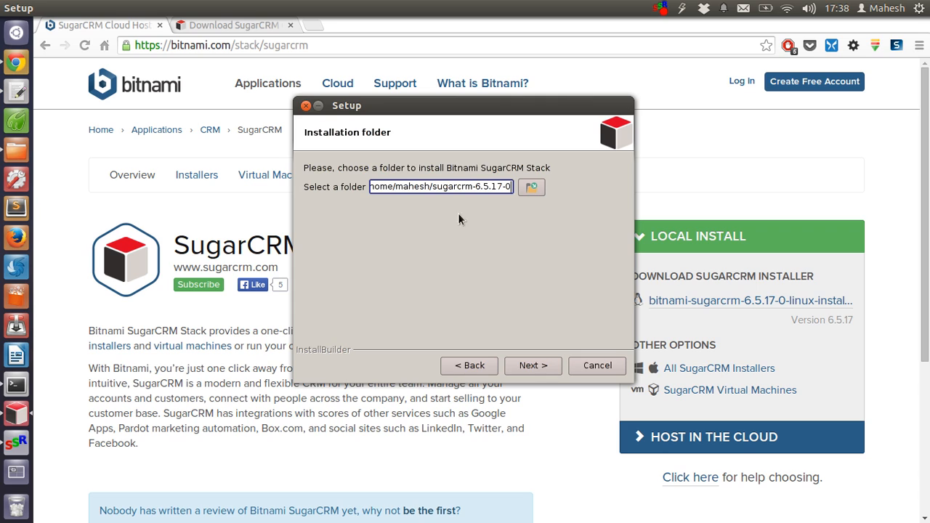
click(472, 187)
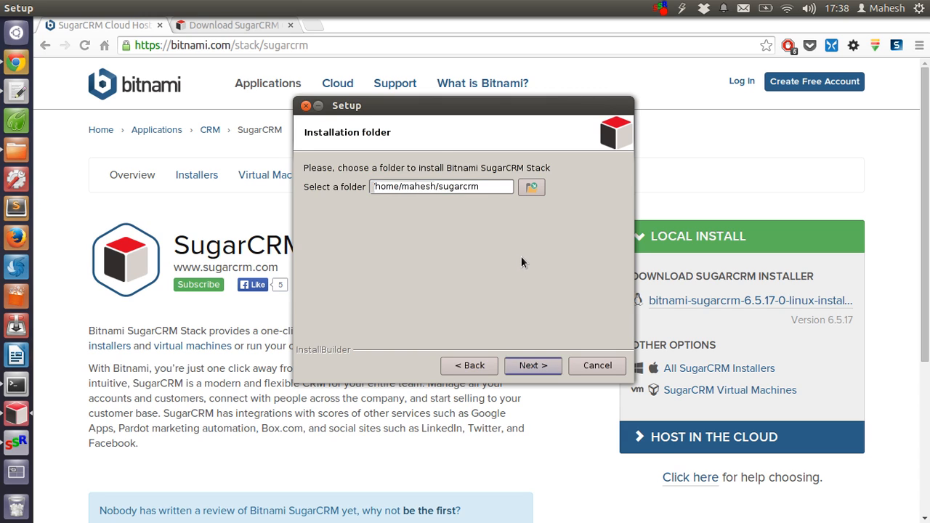
click(532, 366)
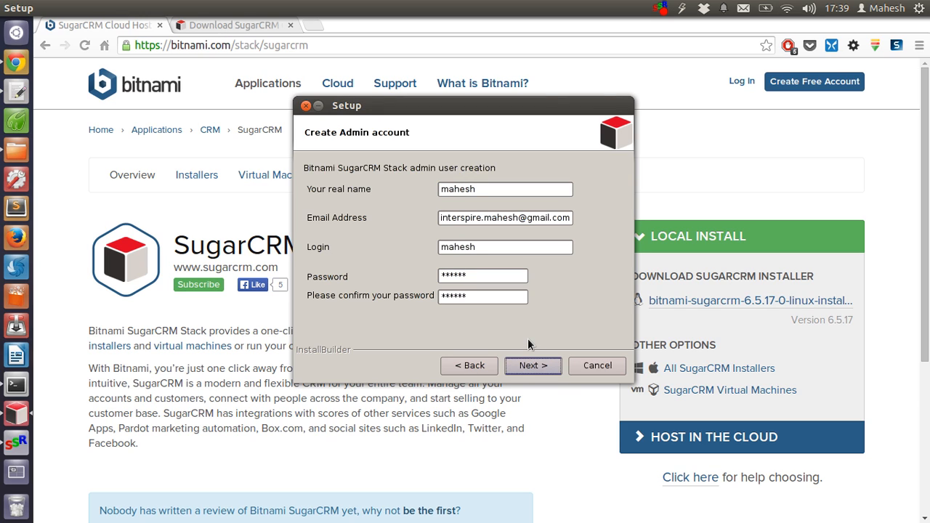
- Enable GMail mail support with blank SMTP credentials, decline Cloud Hosting, and begin installing
click(533, 365)
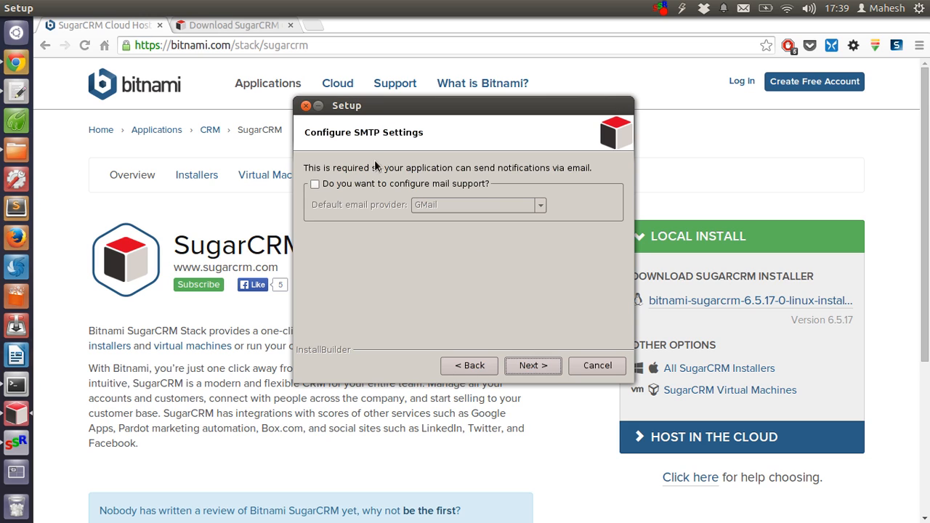
mouse_move(466, 156)
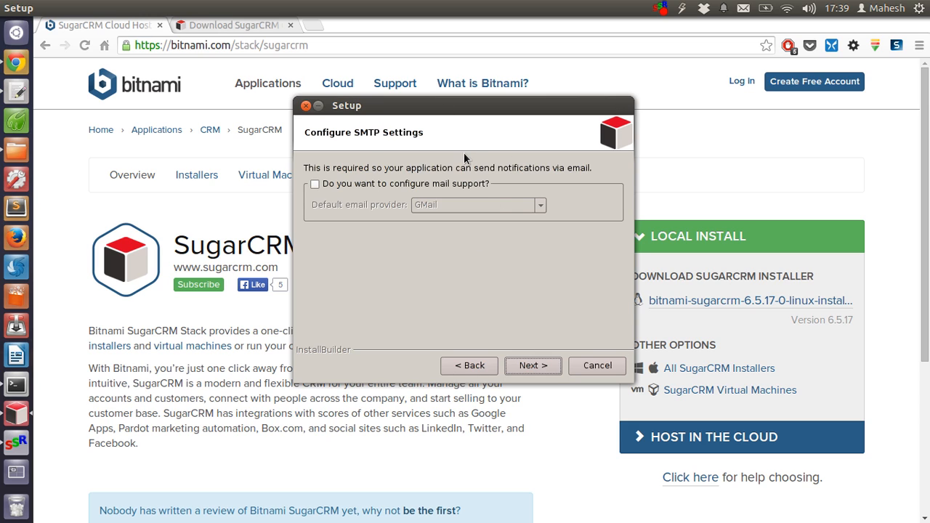
mouse_move(463, 170)
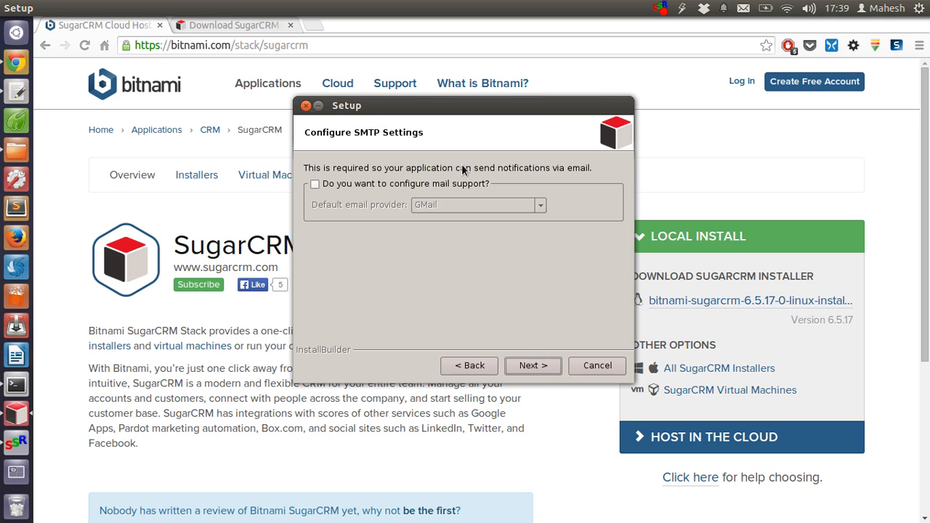
mouse_move(356, 300)
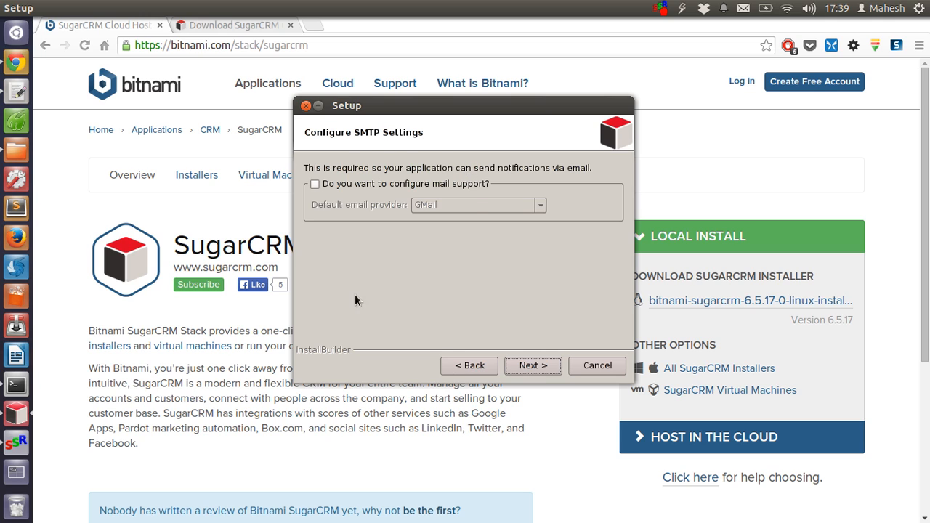
mouse_move(334, 194)
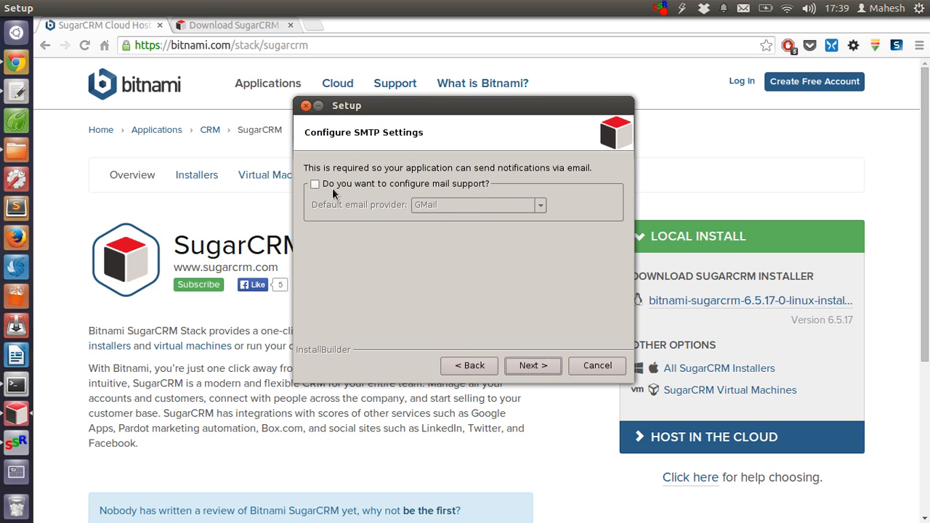
click(314, 183)
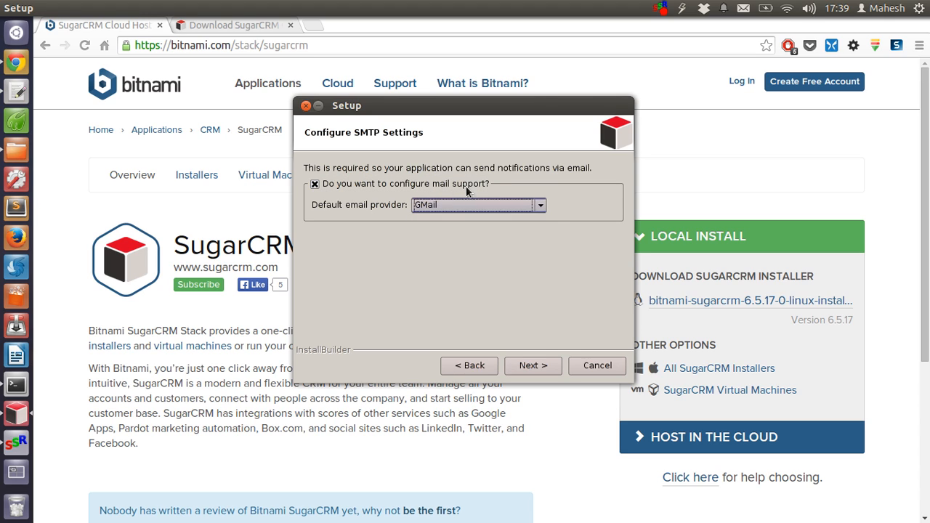
mouse_move(532, 366)
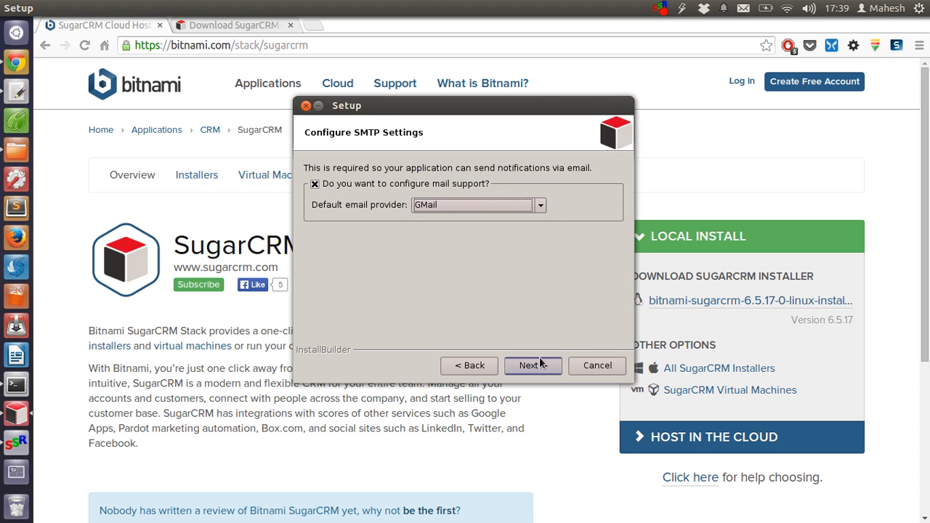
click(533, 365)
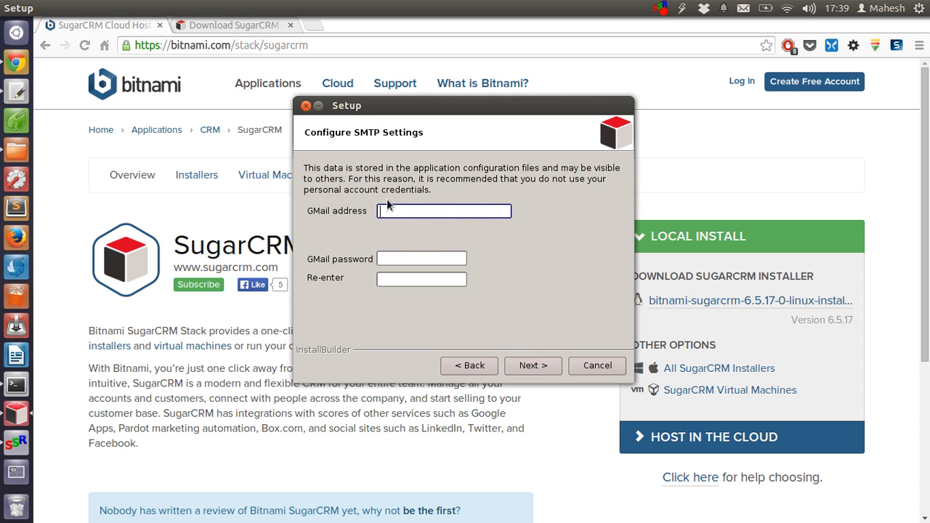
mouse_move(523, 230)
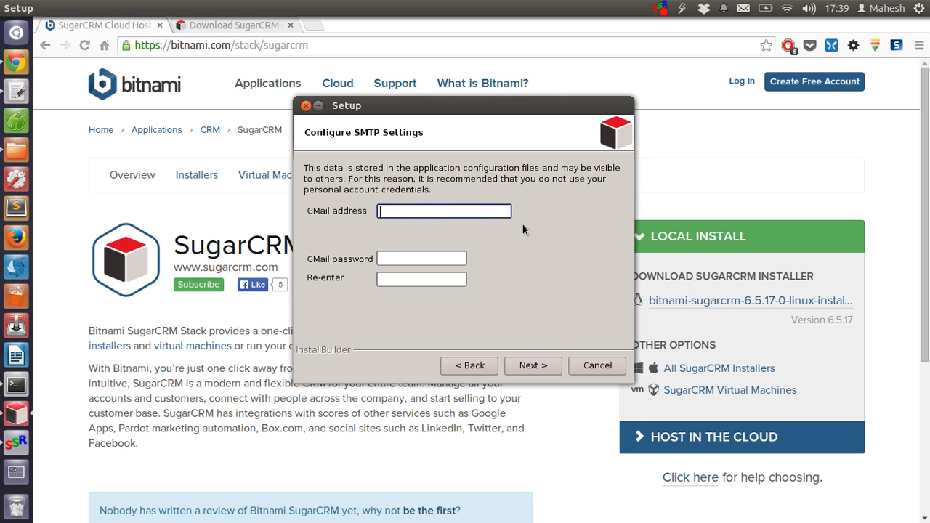
mouse_move(513, 289)
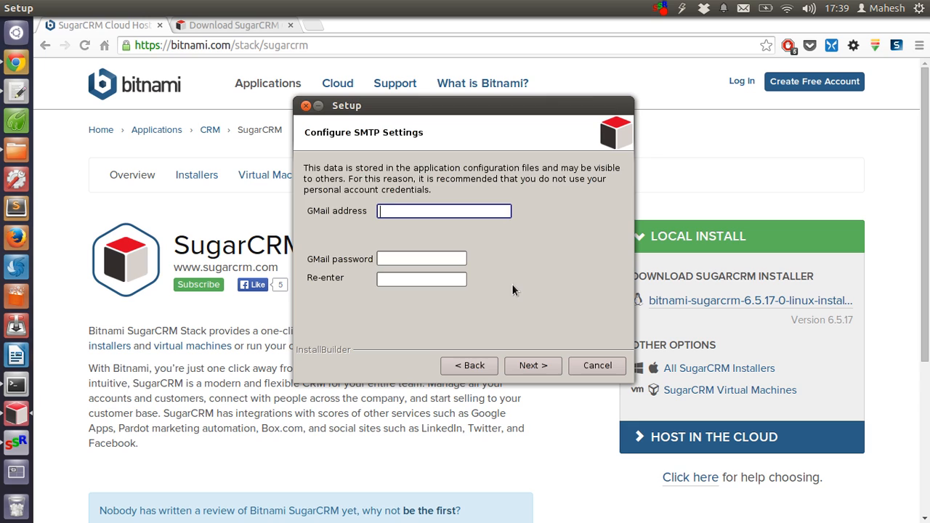
click(533, 365)
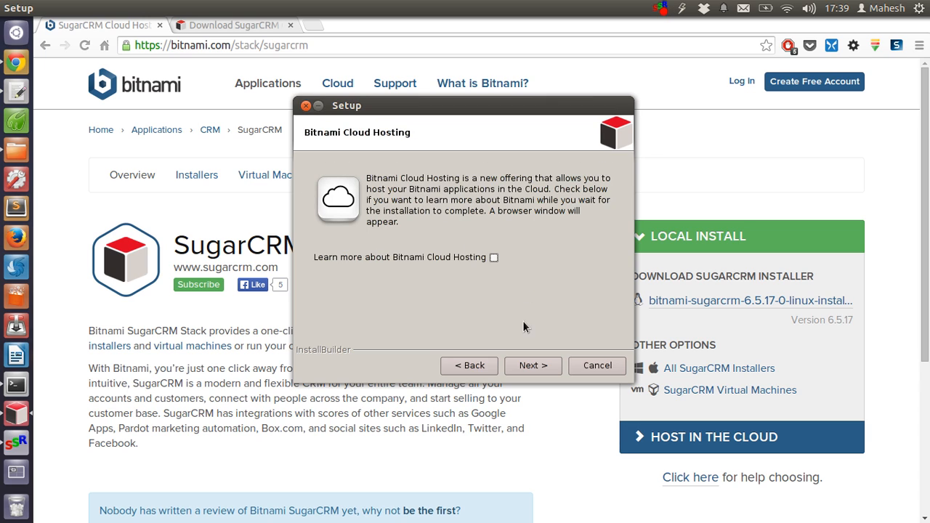
click(533, 365)
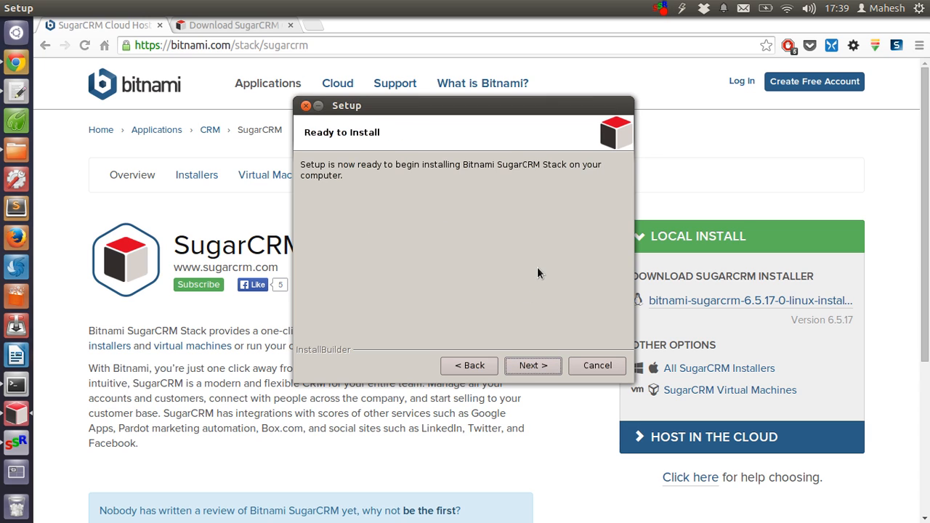
click(533, 365)
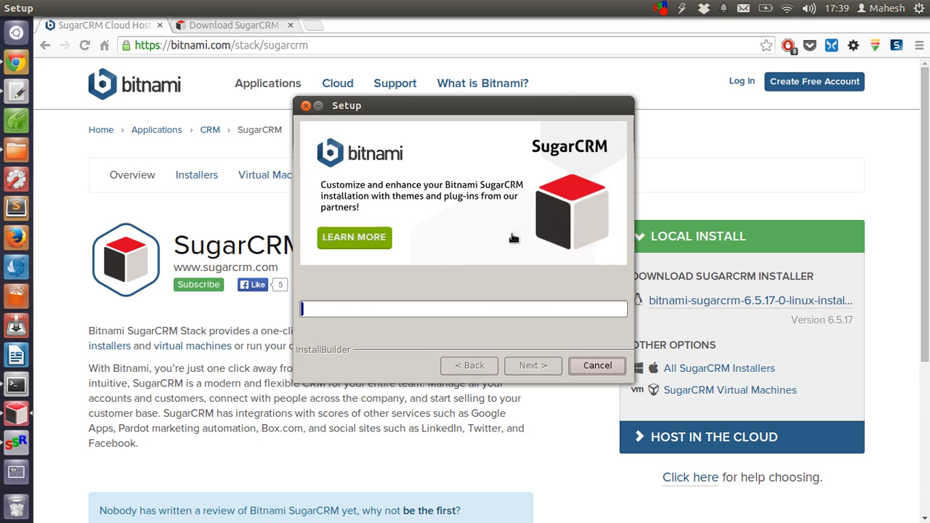
mouse_move(395, 289)
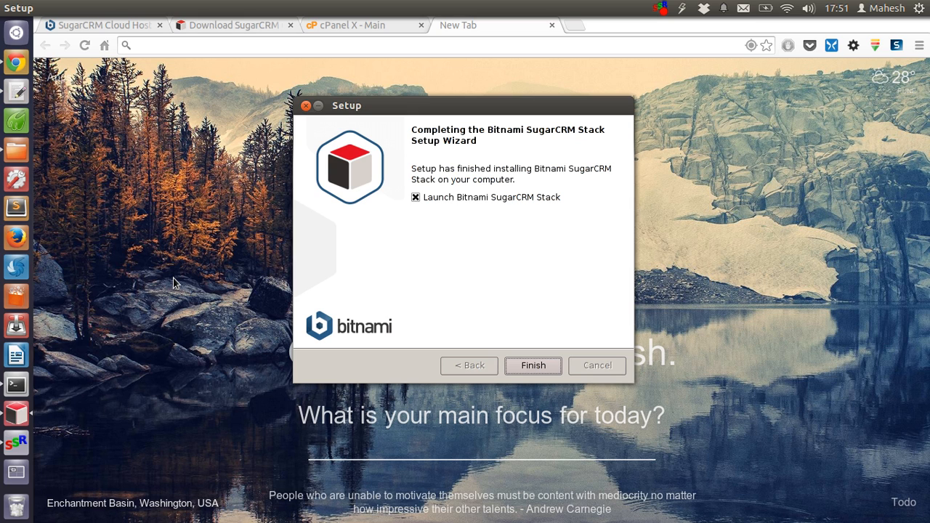
mouse_move(452, 387)
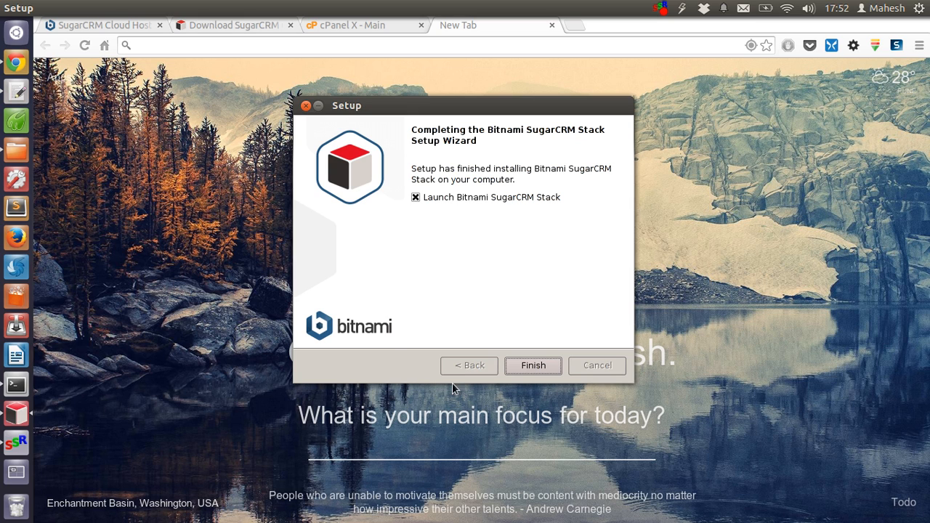
- Finish the wizard with 'Launch Bitnami SugarCRM Stack' checked
click(532, 365)
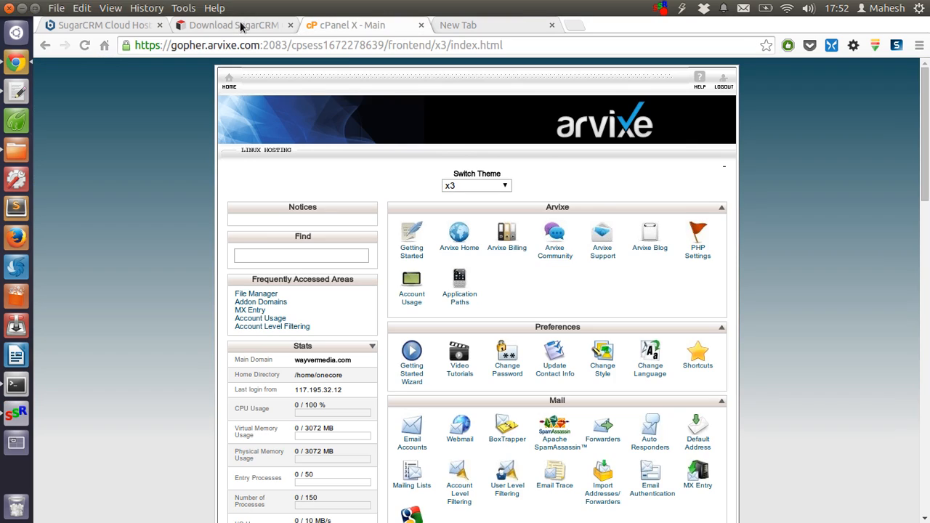
- Switch to the 'Download SugarCRM' browser tab
click(229, 25)
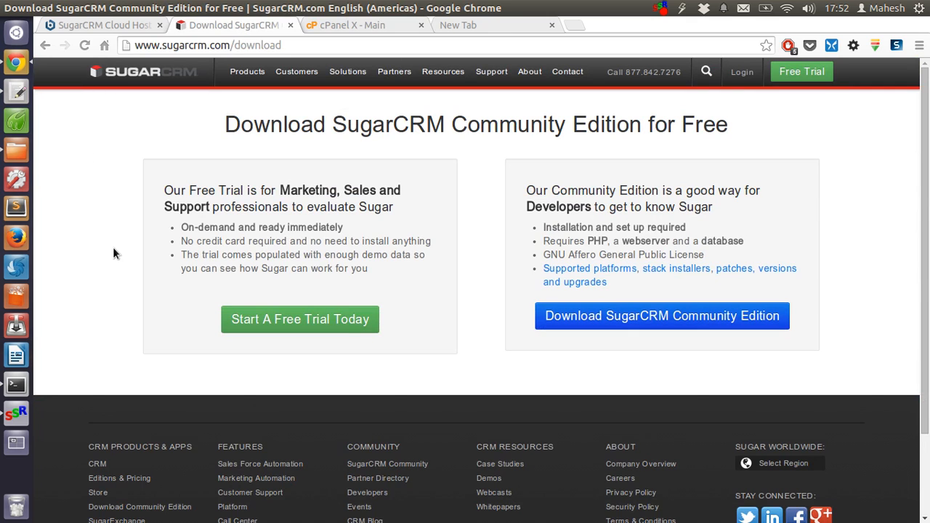
mouse_move(127, 214)
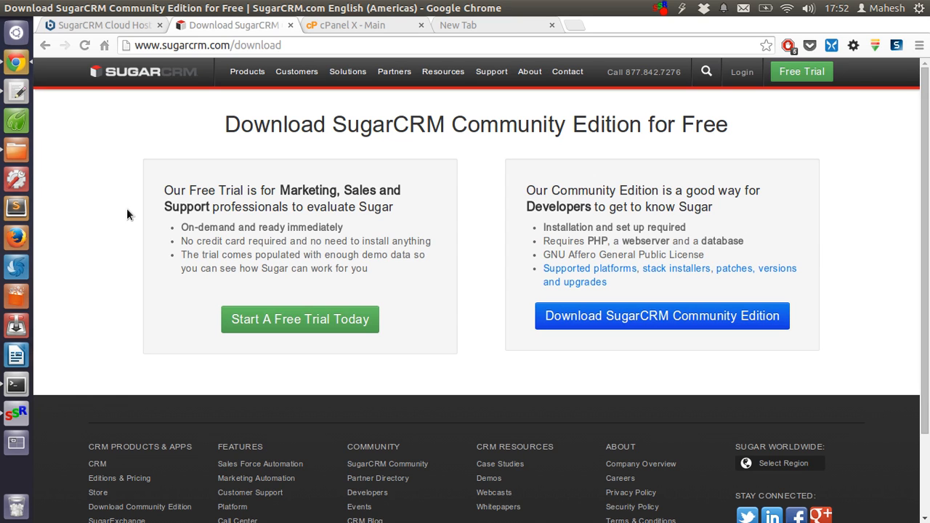
mouse_move(76, 179)
text(wayver:8080)
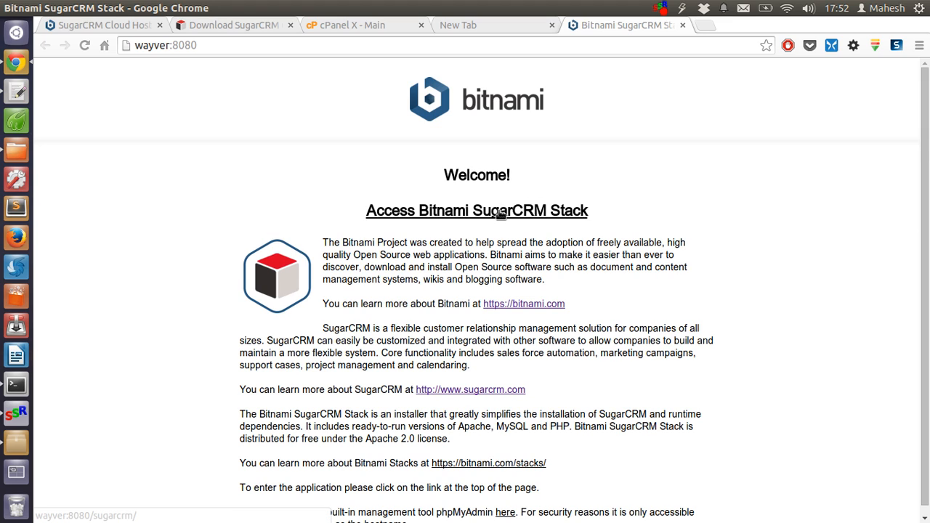
- Follow the 'Access Bitnami SugarCRM Stack' link on the local welcome page
click(477, 210)
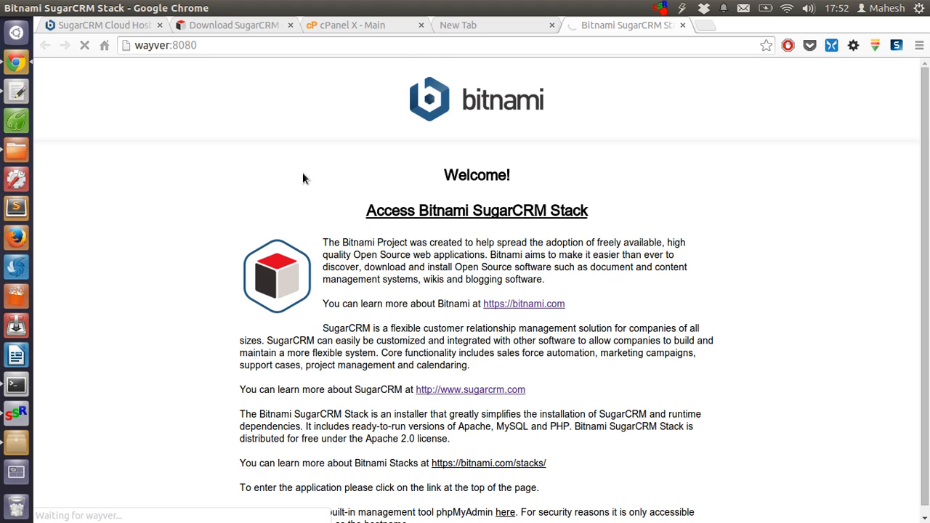
click(476, 210)
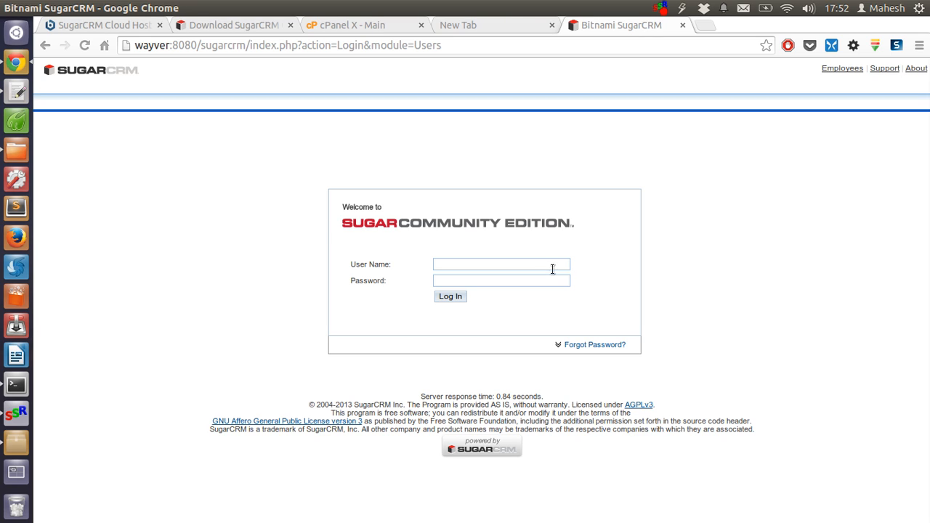
- Log in to the local SugarCRM as user 'mahesh' with its password
text(m)
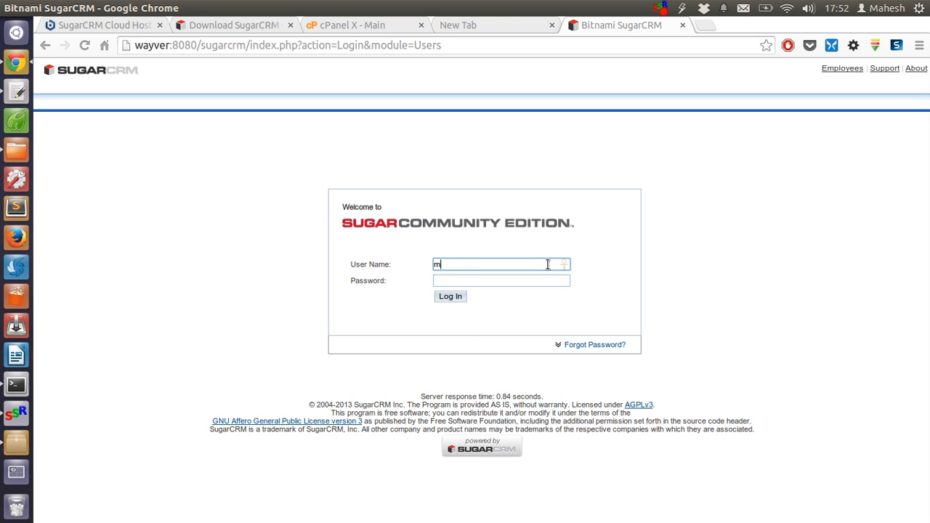
text(ahesh)
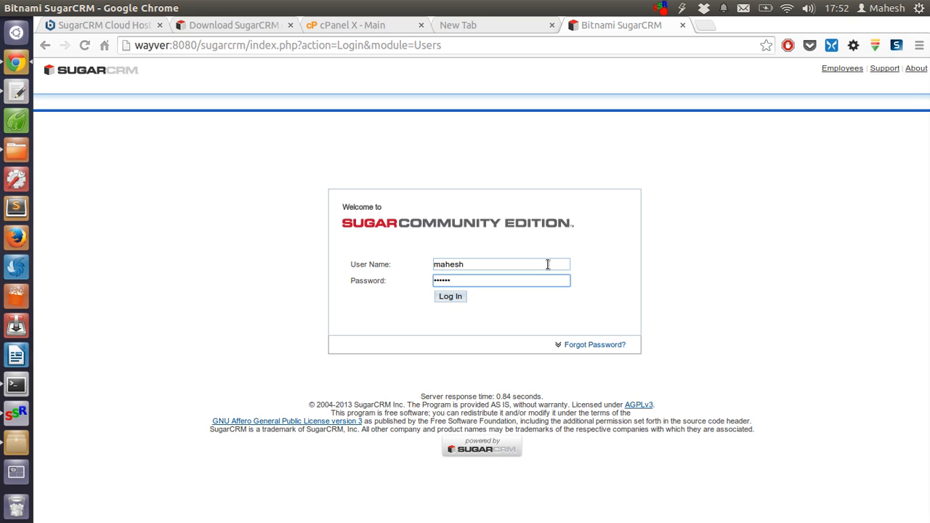
click(450, 295)
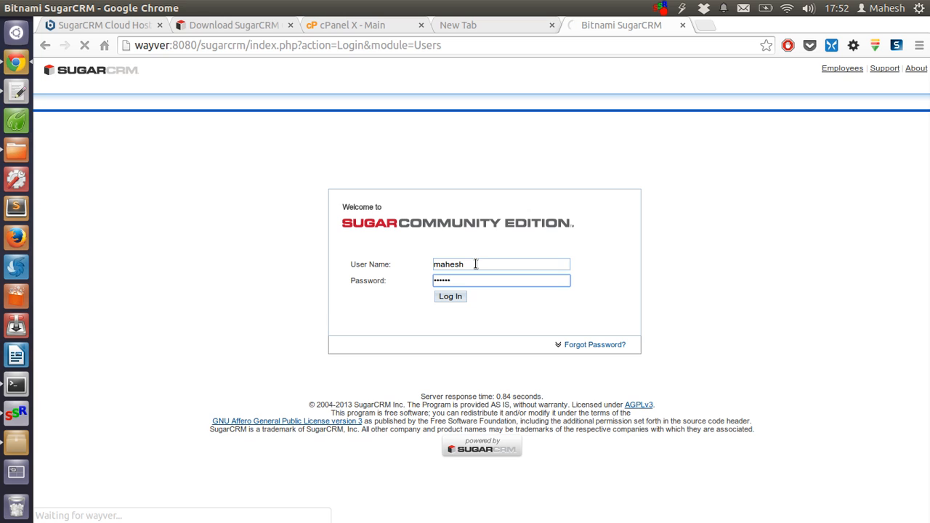
text(•)
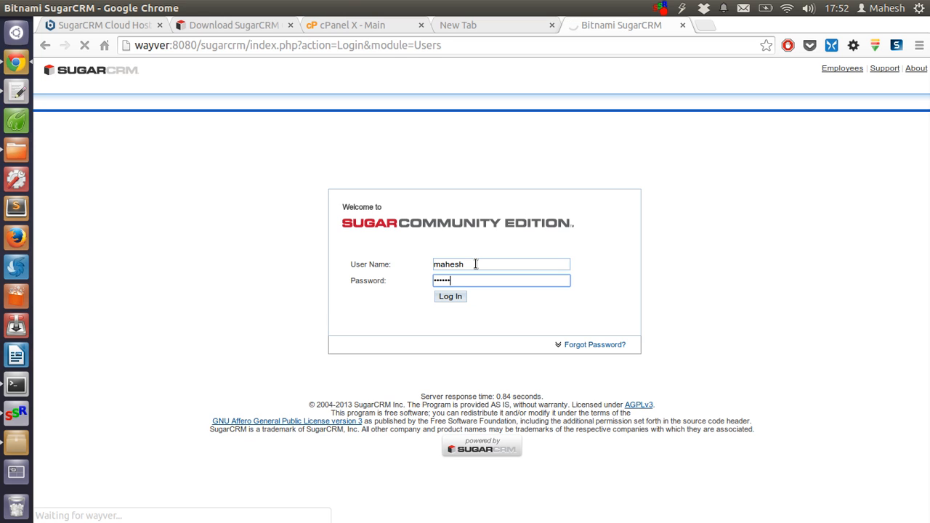
click(449, 295)
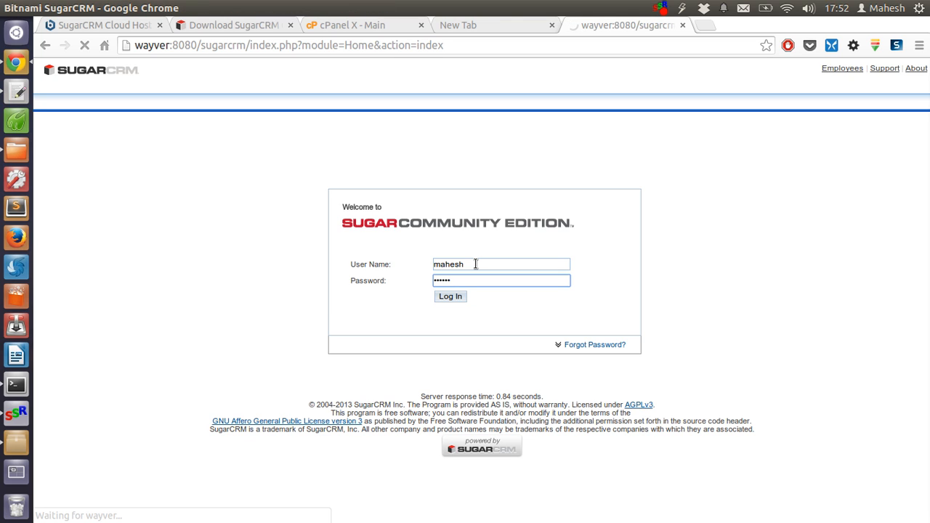
click(450, 295)
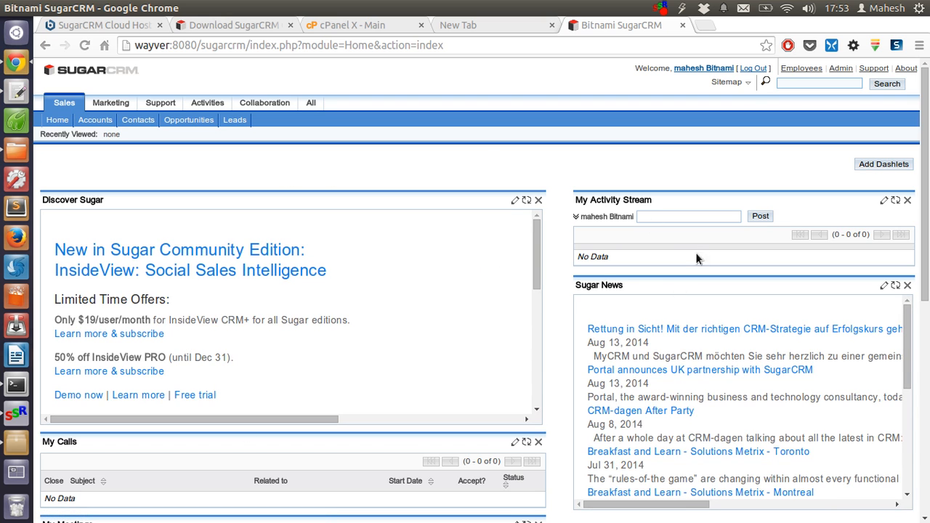
- Scroll through the SugarCRM dashlets, then switch to the 'cPanel X - Main' tab
scroll(down, 3)
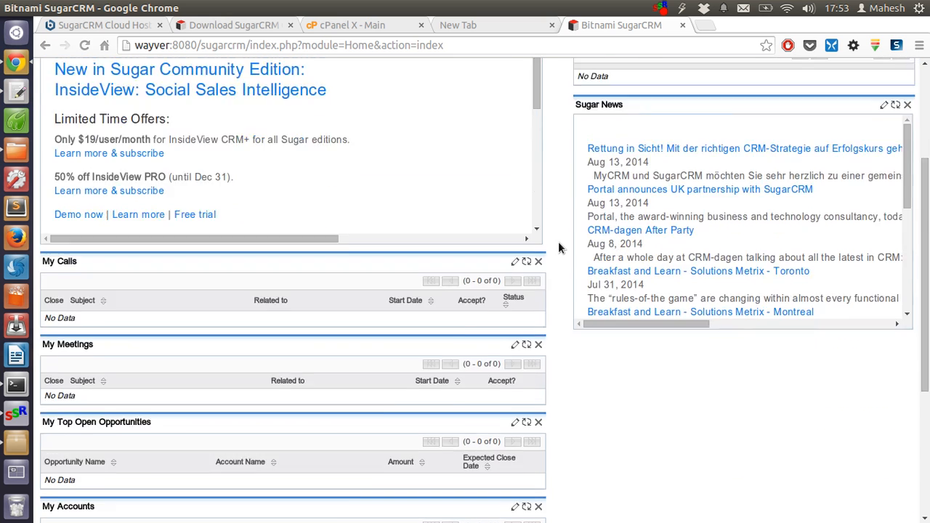
scroll(down, 3)
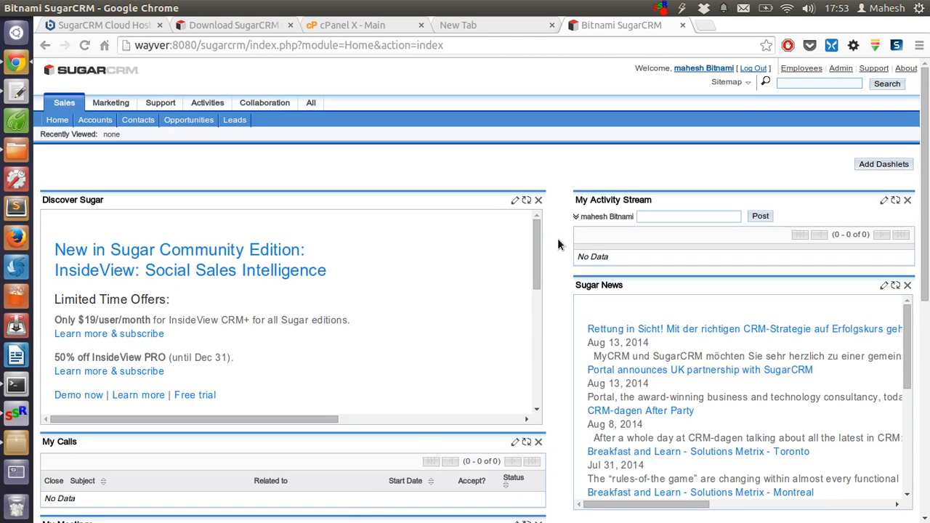
mouse_move(409, 308)
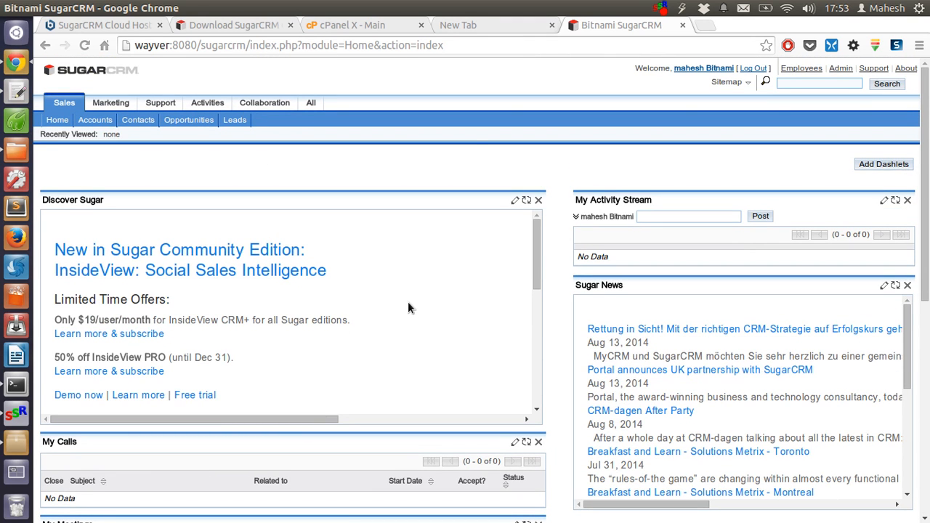
mouse_move(683, 252)
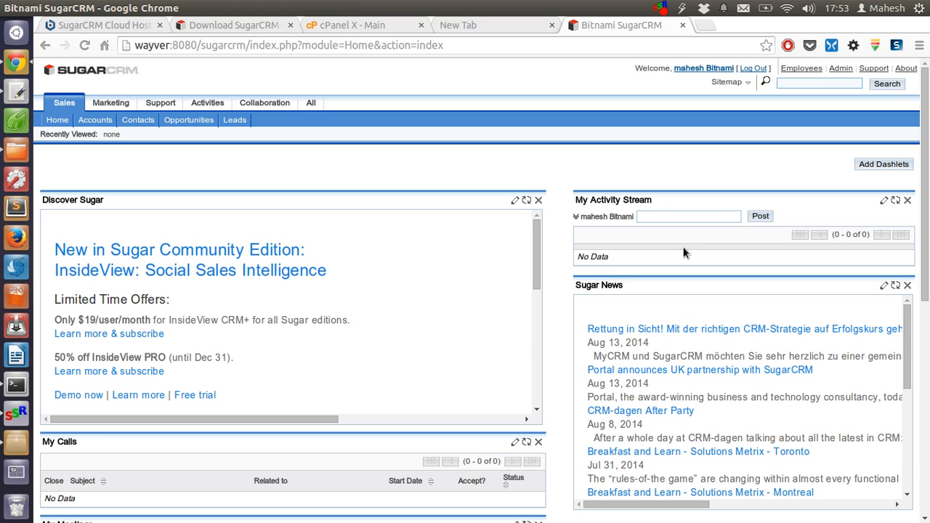
mouse_move(378, 169)
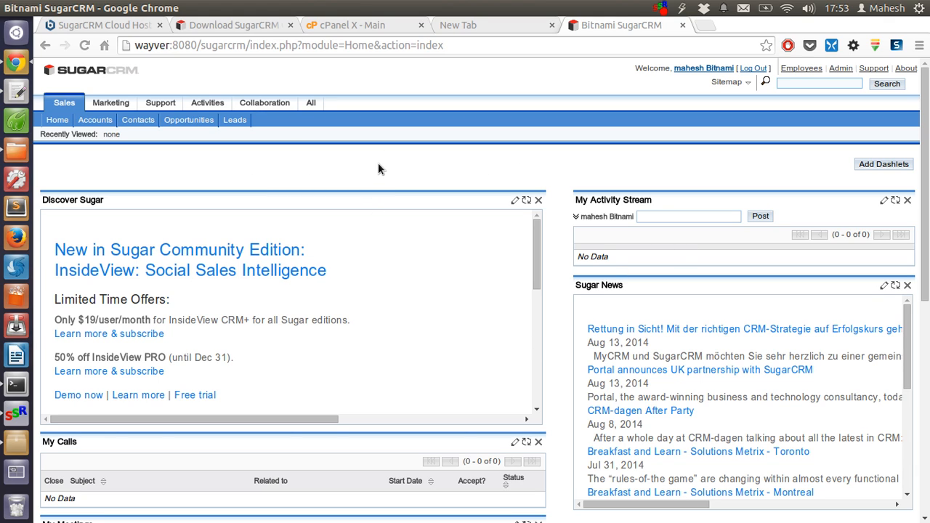
mouse_move(270, 187)
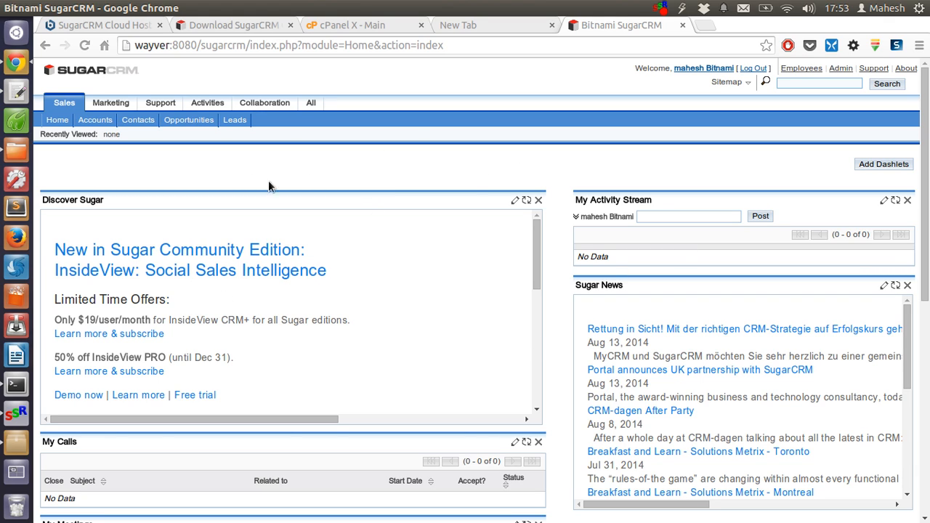
click(345, 25)
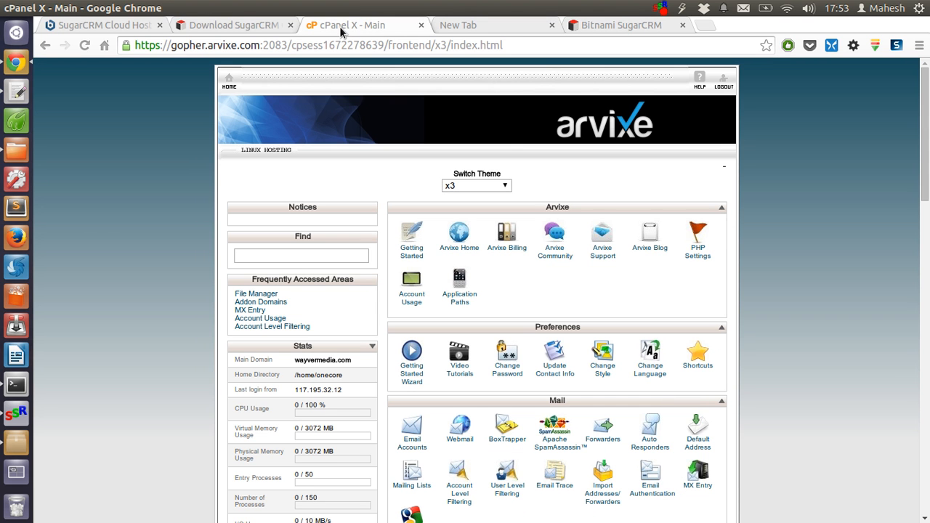
- Launch Softaculous from cPanel's Software/Services section
scroll(down, 3)
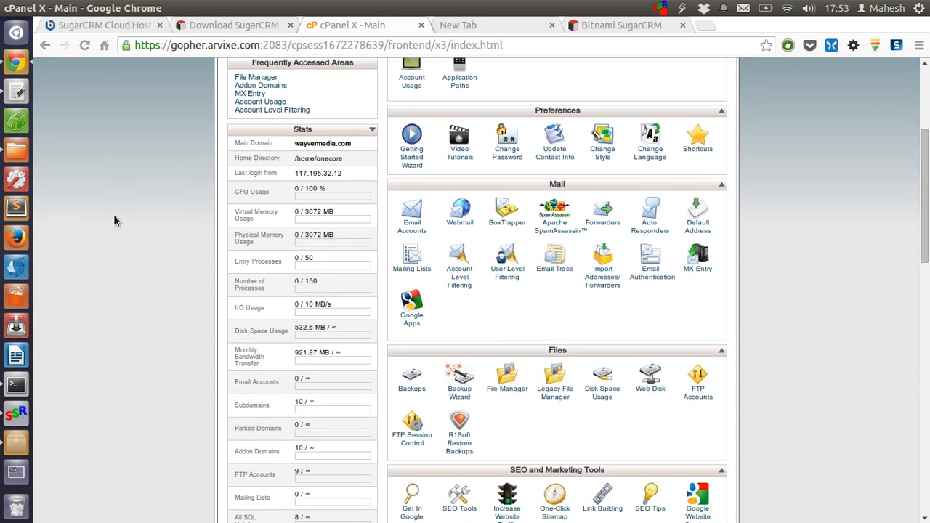
scroll(down, 3)
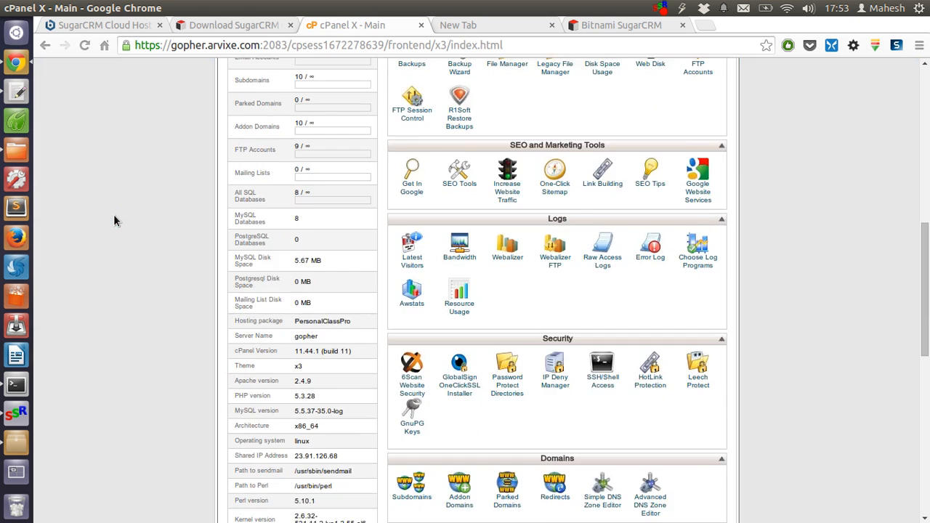
scroll(down, 3)
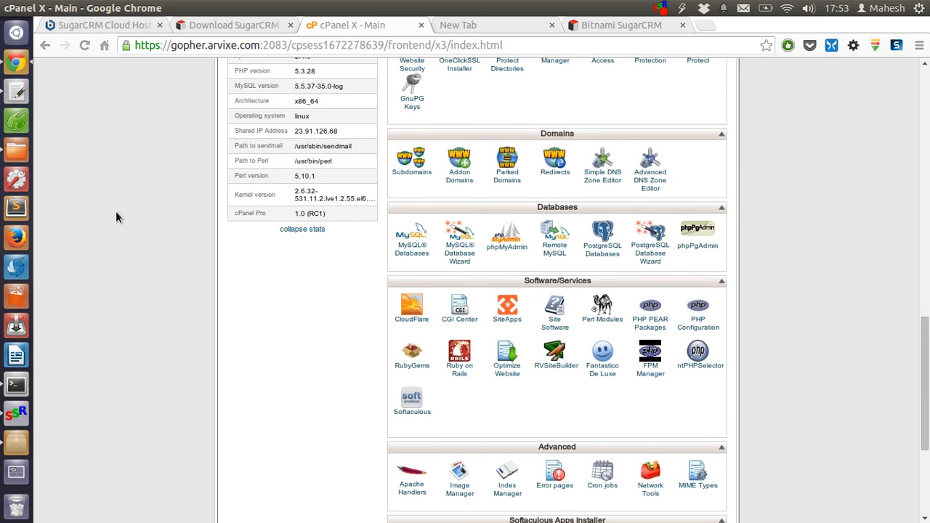
scroll(down, 3)
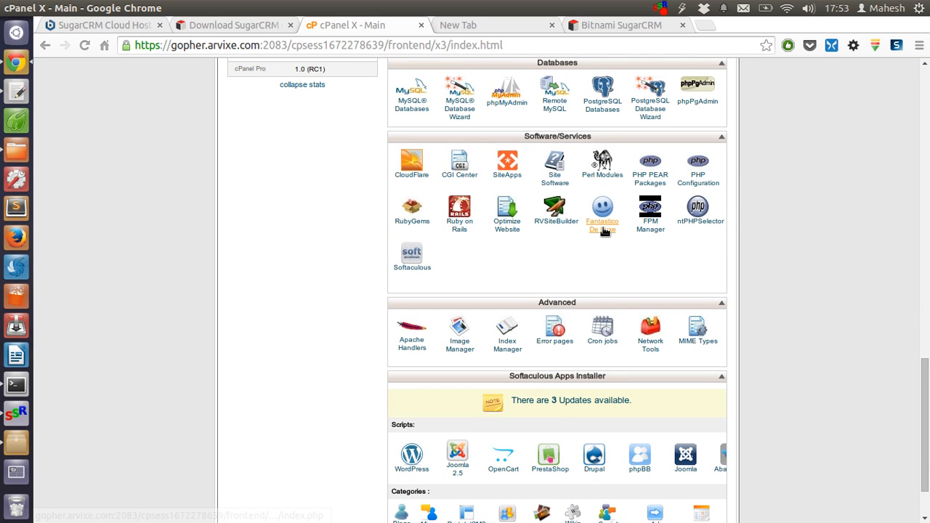
mouse_move(412, 258)
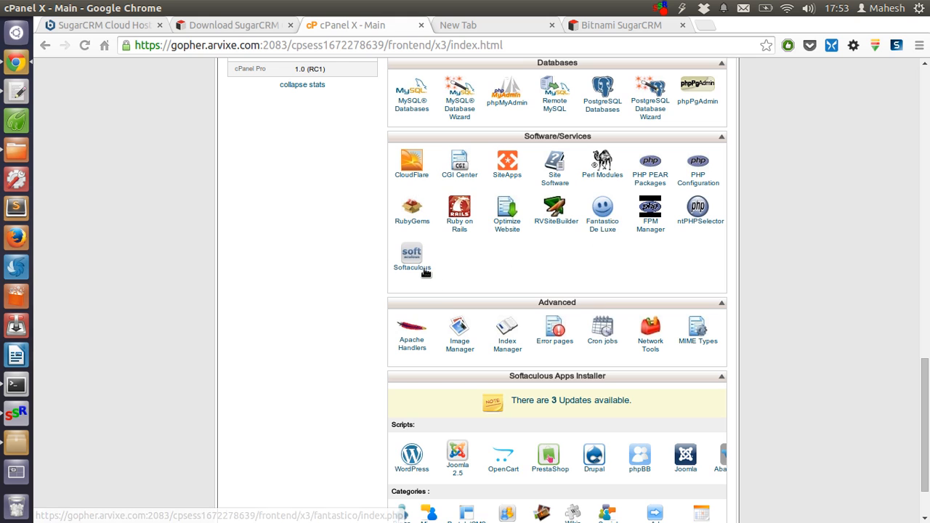
click(411, 253)
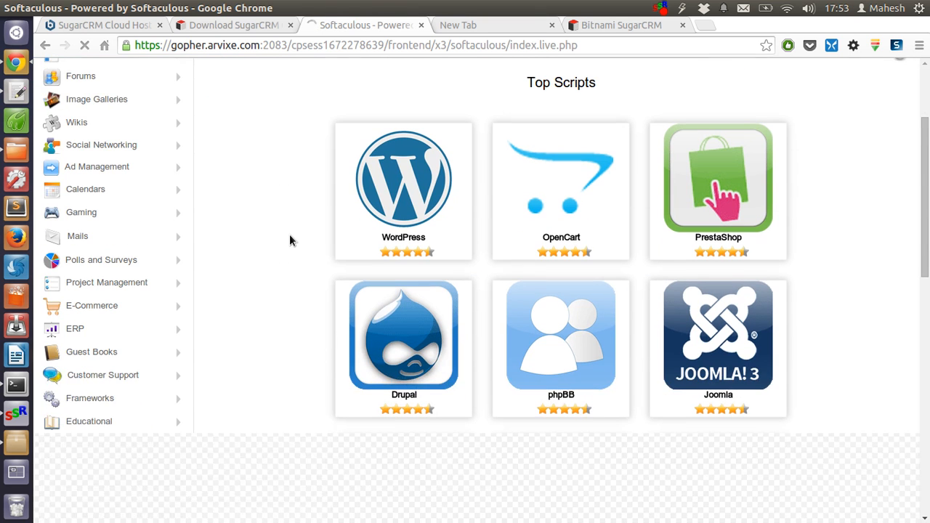
- Browse Softaculous's ERP category and open the SugarCRM 6.5.17 overview page
scroll(down, 3)
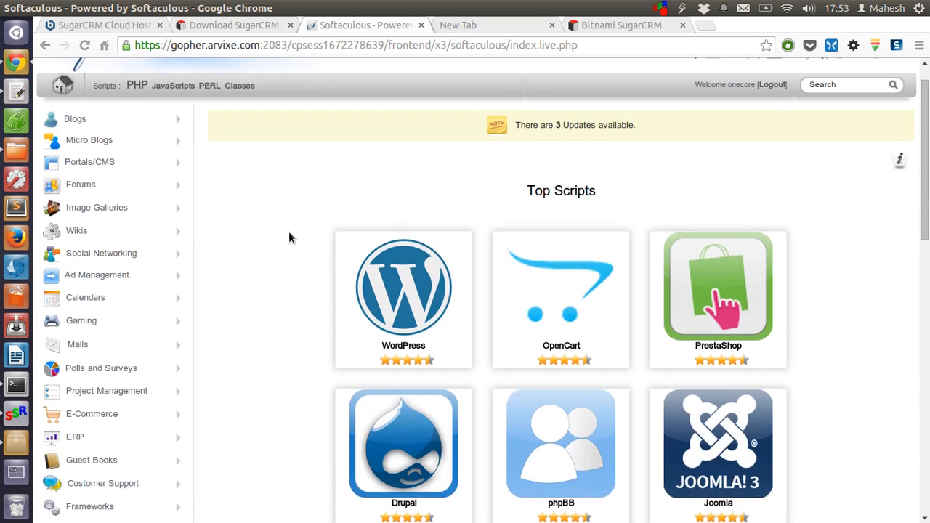
scroll(down, 3)
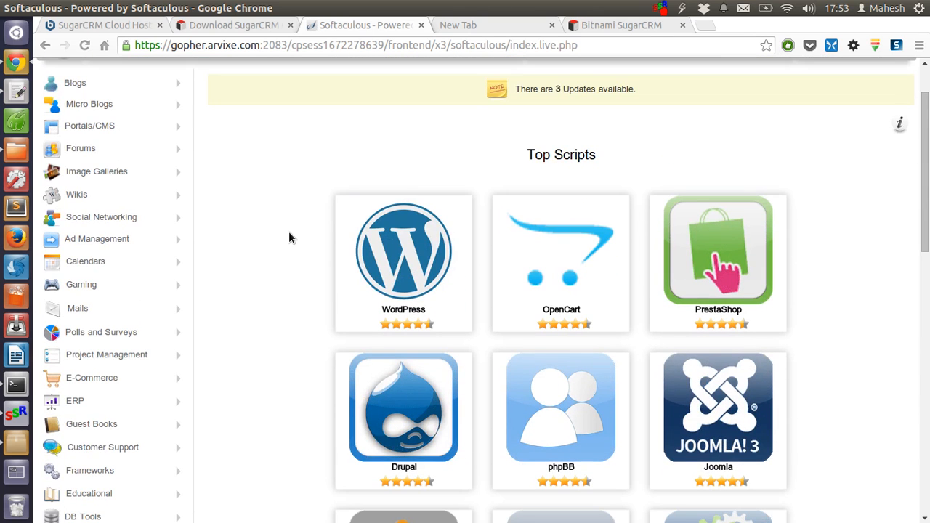
scroll(down, 3)
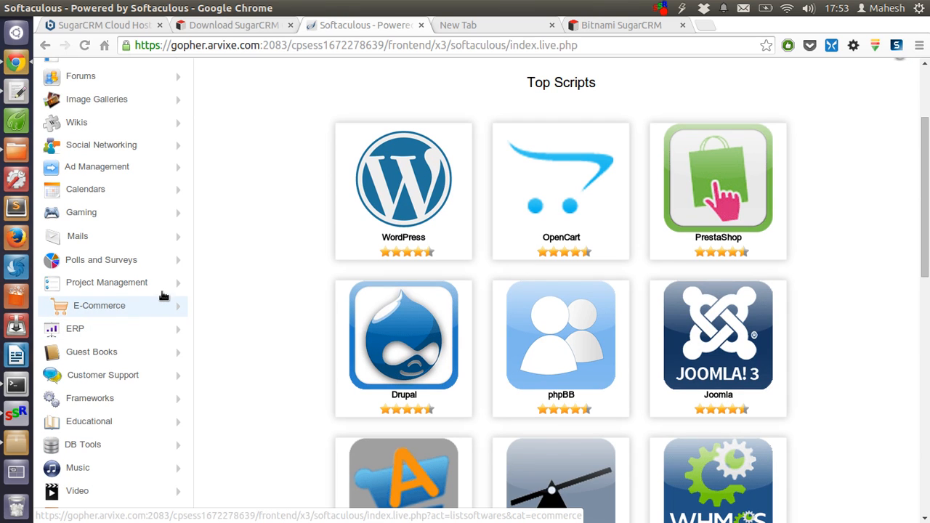
mouse_move(145, 328)
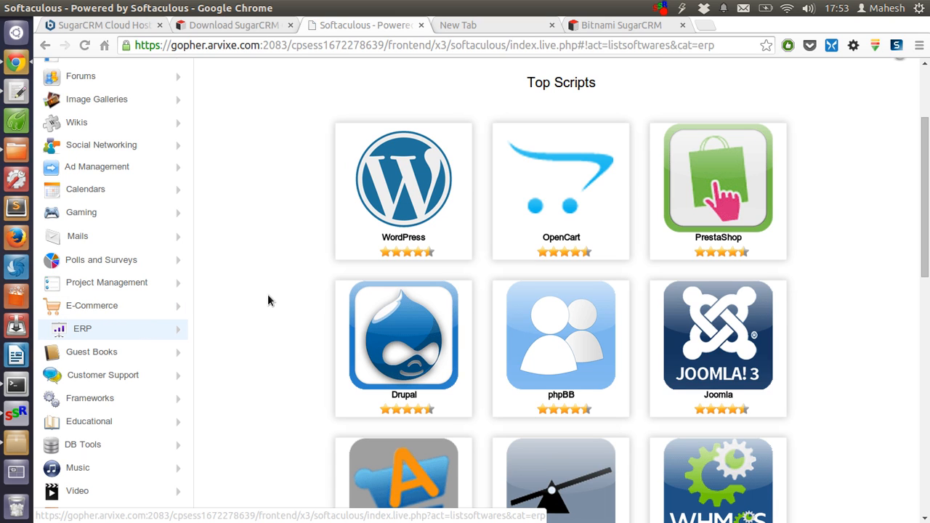
click(83, 328)
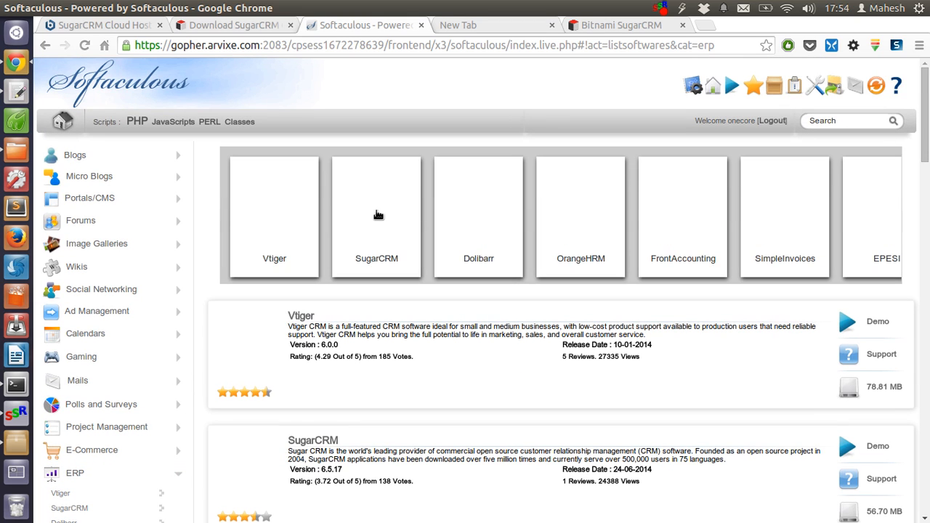
mouse_move(376, 216)
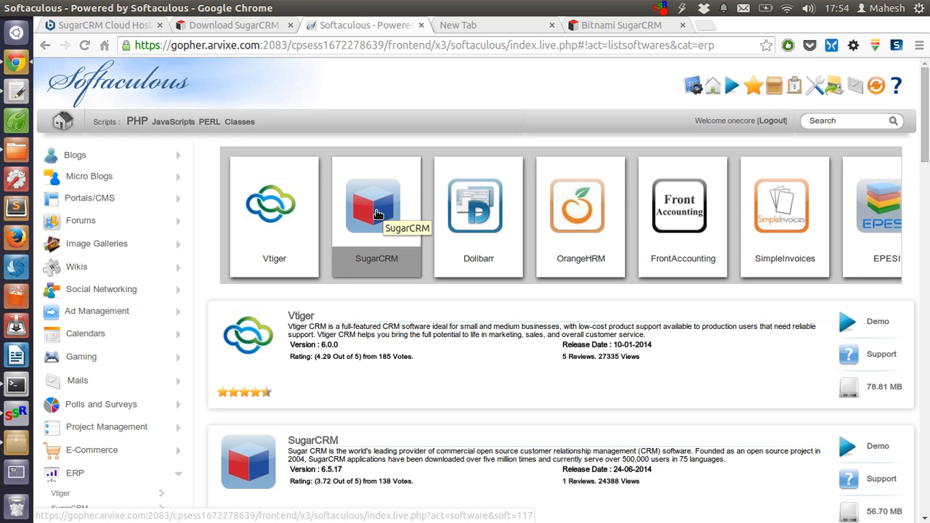
mouse_move(445, 315)
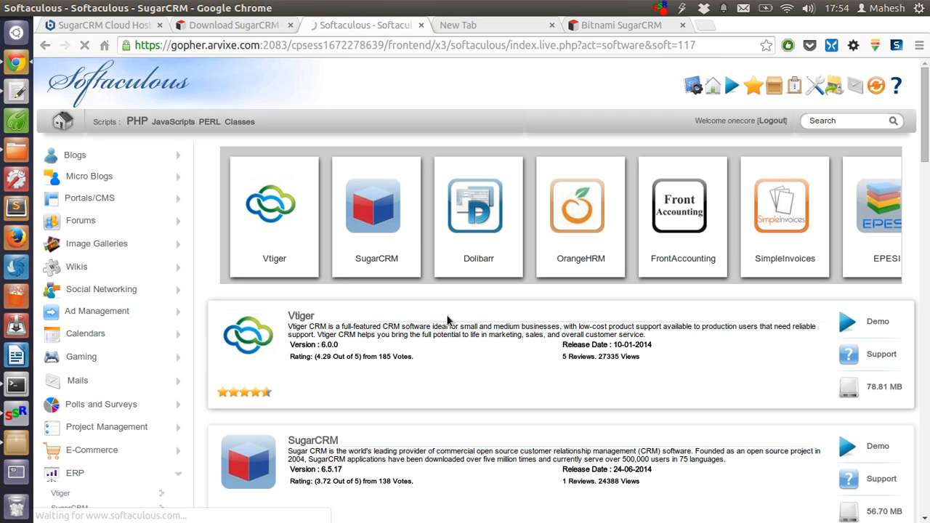
click(376, 217)
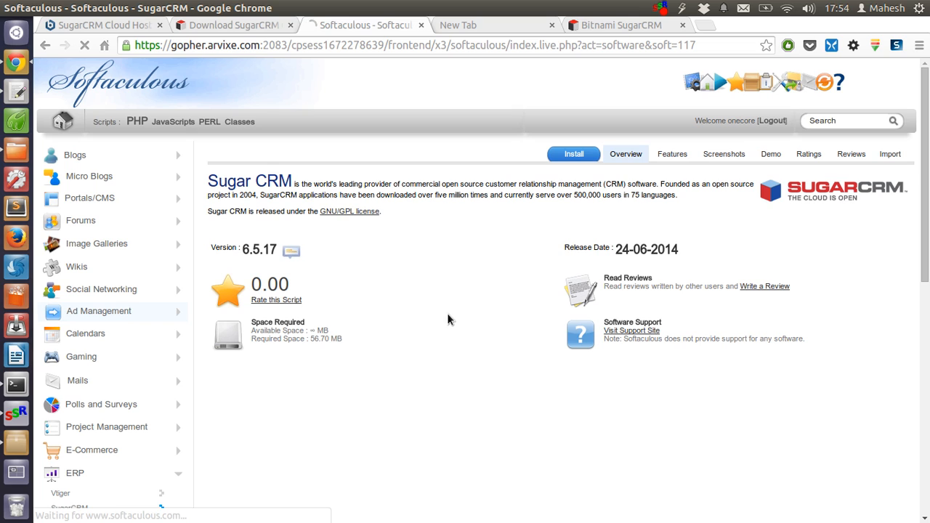
- Open the SugarCRM install form, keep domain wayvermedia.com, and review directory, database and admin fields
click(573, 153)
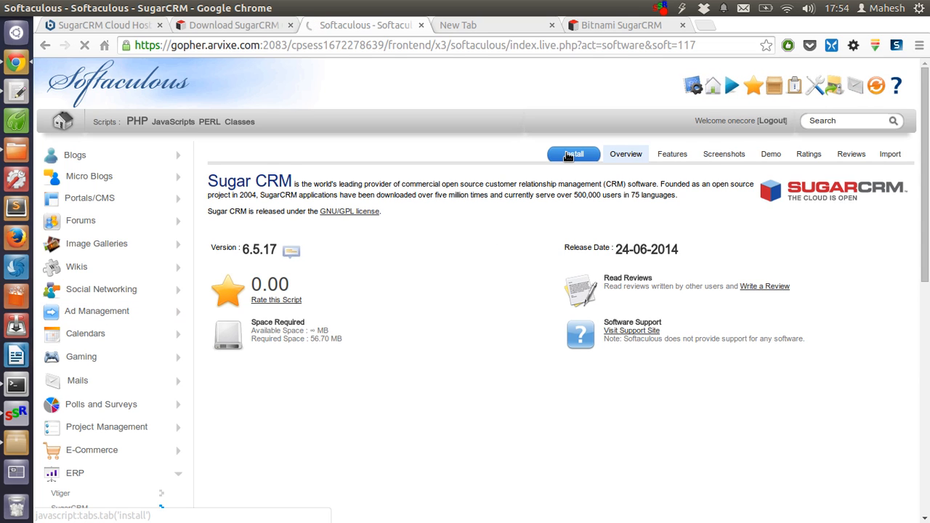
click(573, 154)
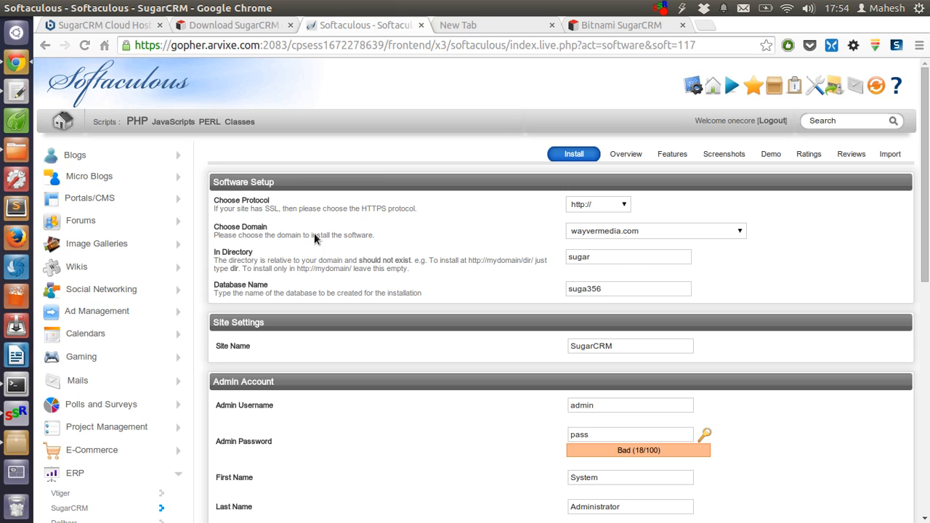
mouse_move(552, 220)
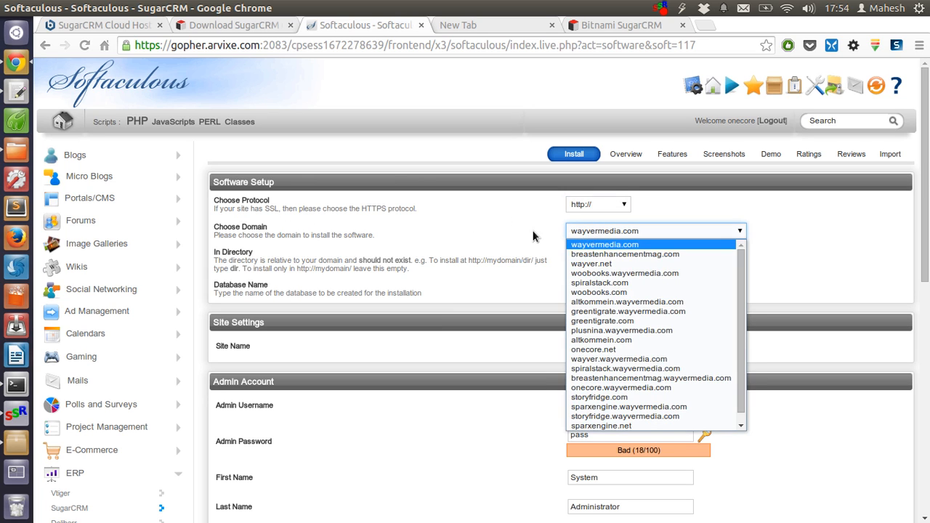
click(603, 244)
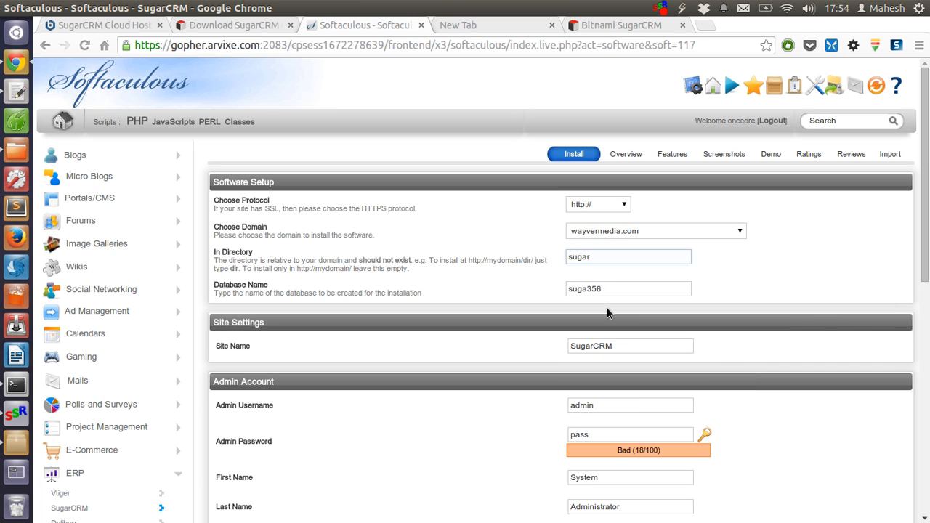
scroll(down, 3)
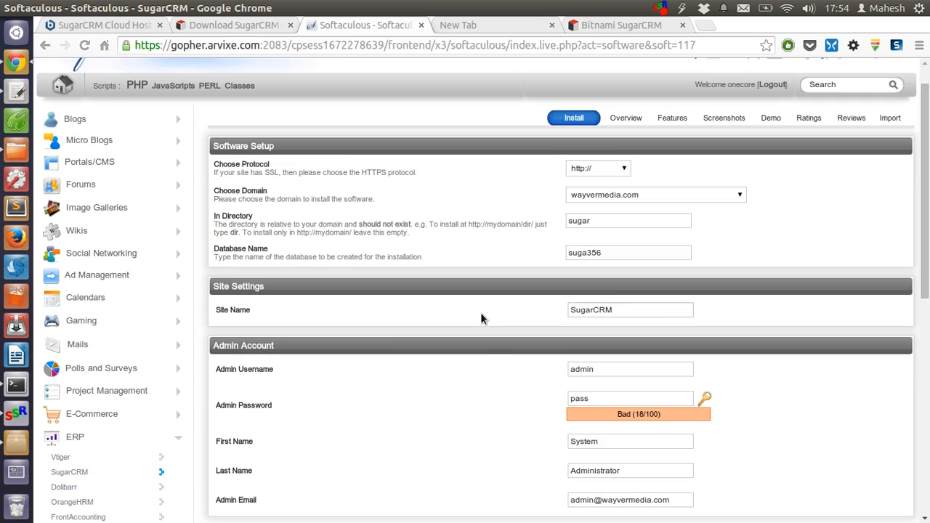
scroll(down, 3)
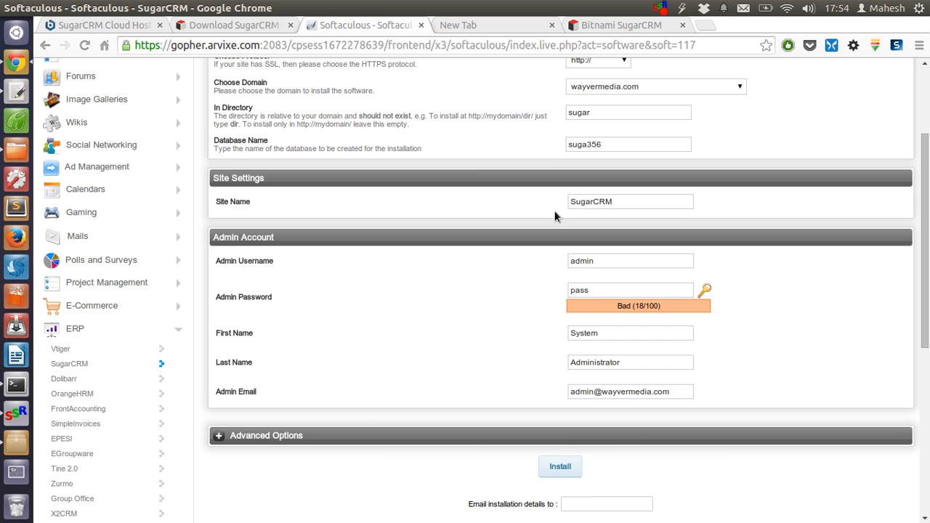
scroll(down, 3)
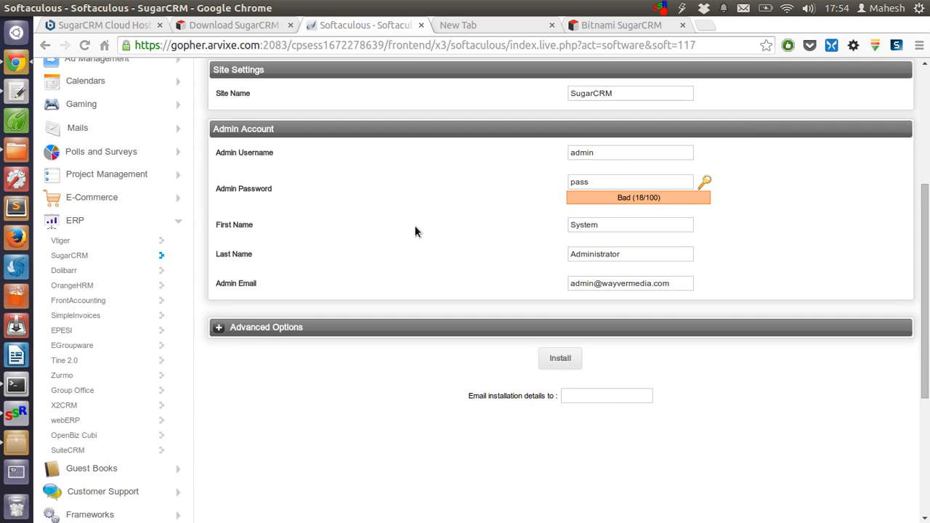
scroll(up, 3)
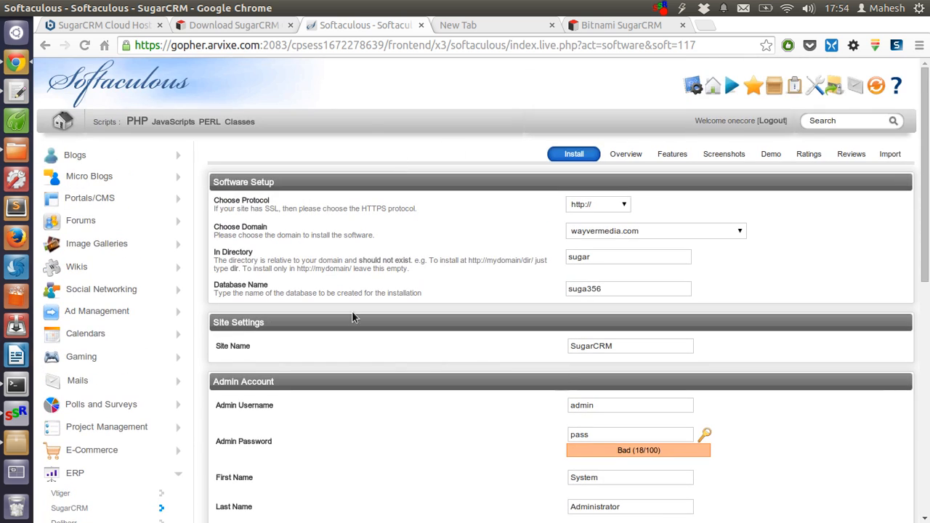
mouse_move(547, 30)
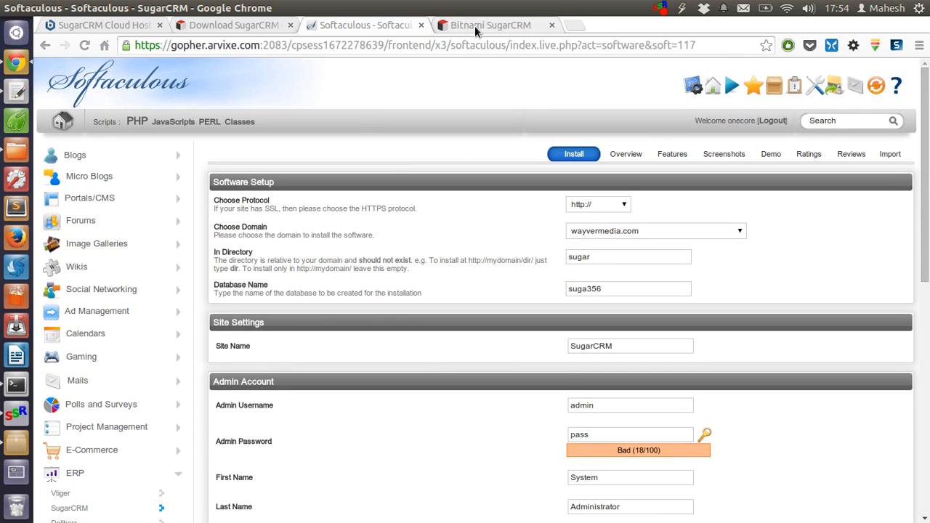
- Switch between the local SugarCRM dashboard tab and the Softaculous install form, ending on SugarCRM
click(490, 25)
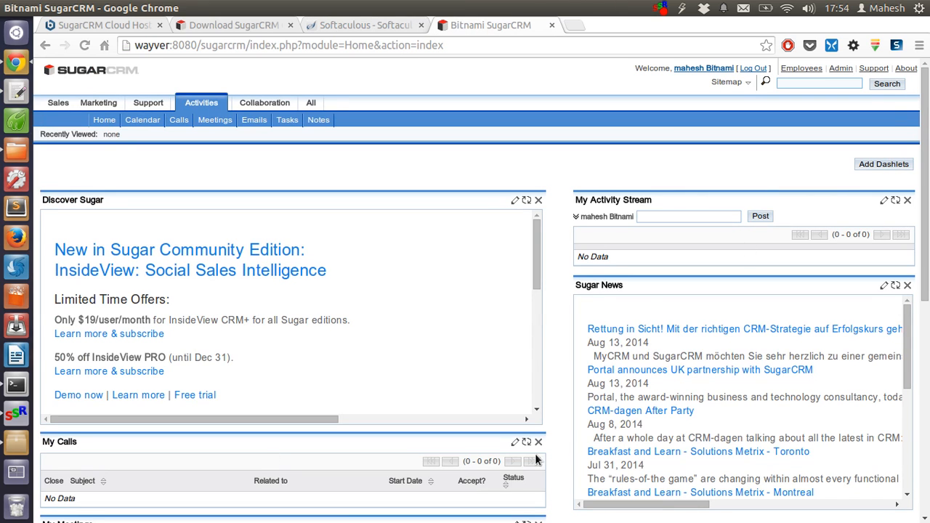
click(366, 25)
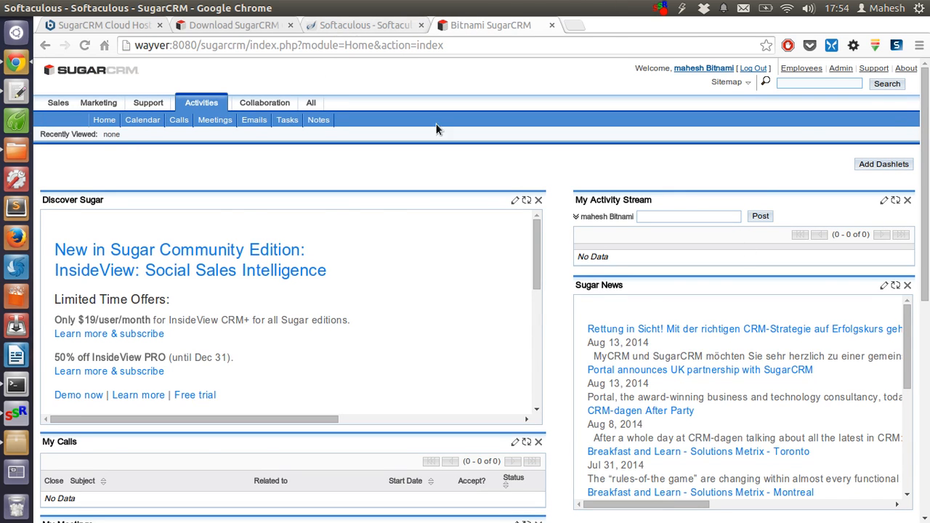
click(365, 25)
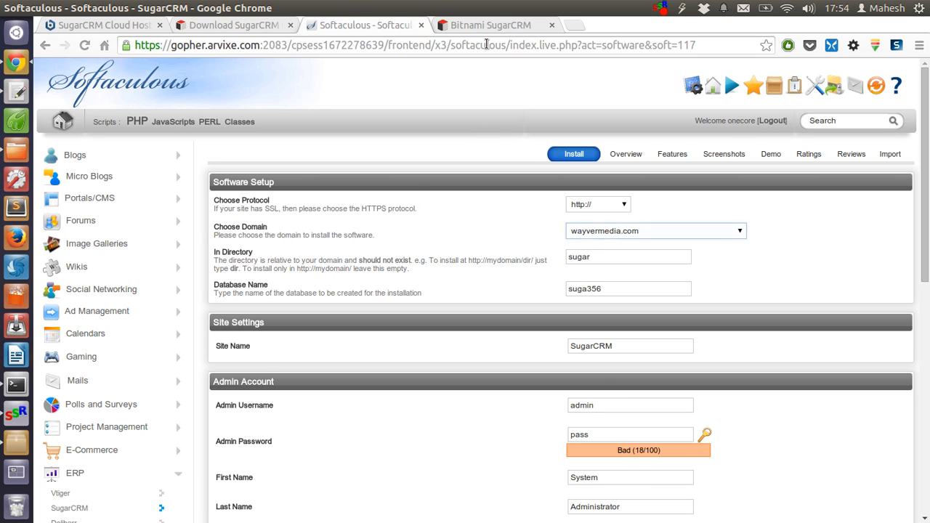
click(490, 25)
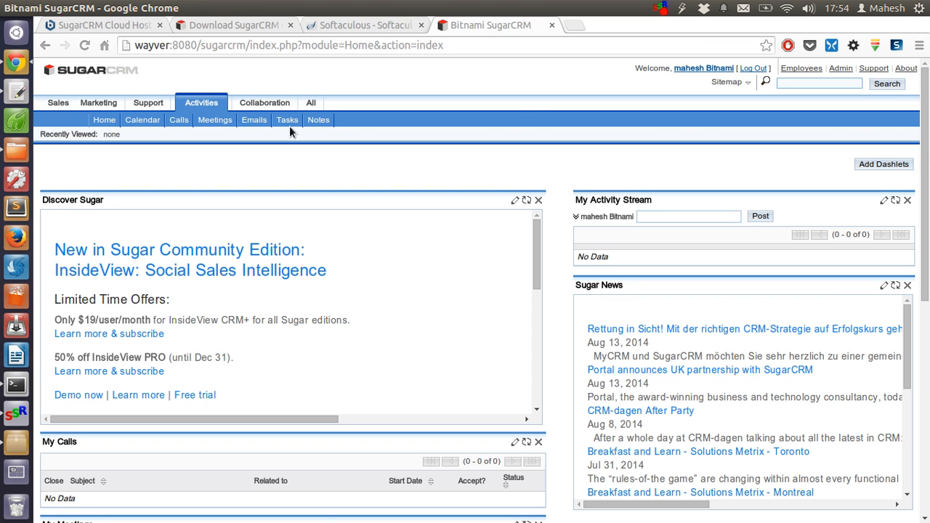
mouse_move(576, 143)
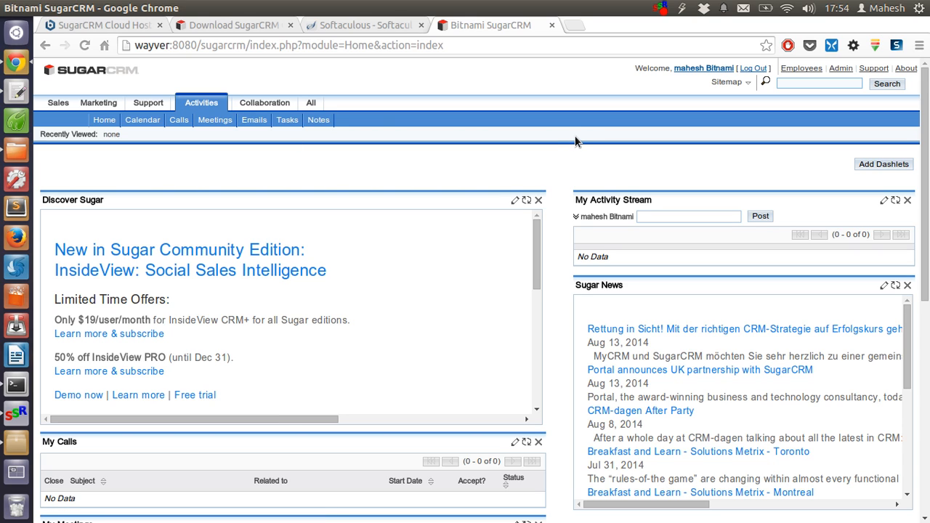
mouse_move(602, 170)
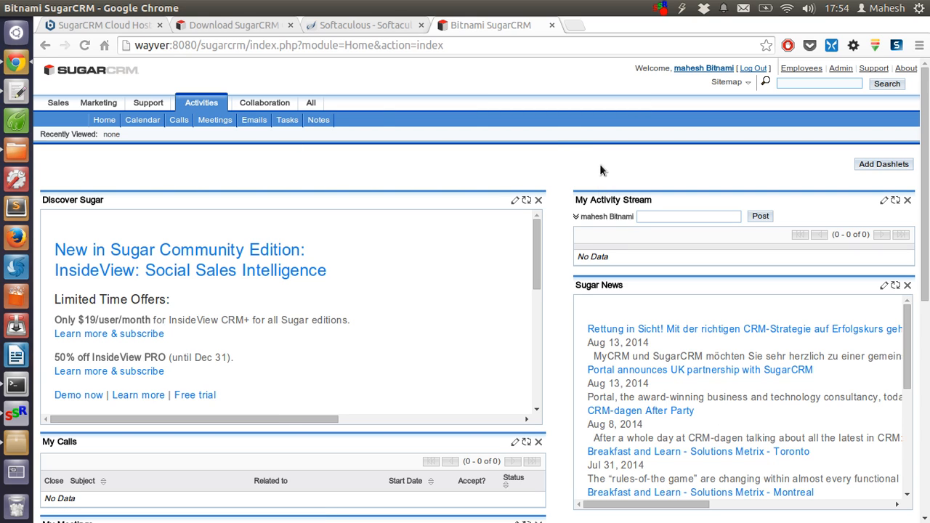
mouse_move(488, 412)
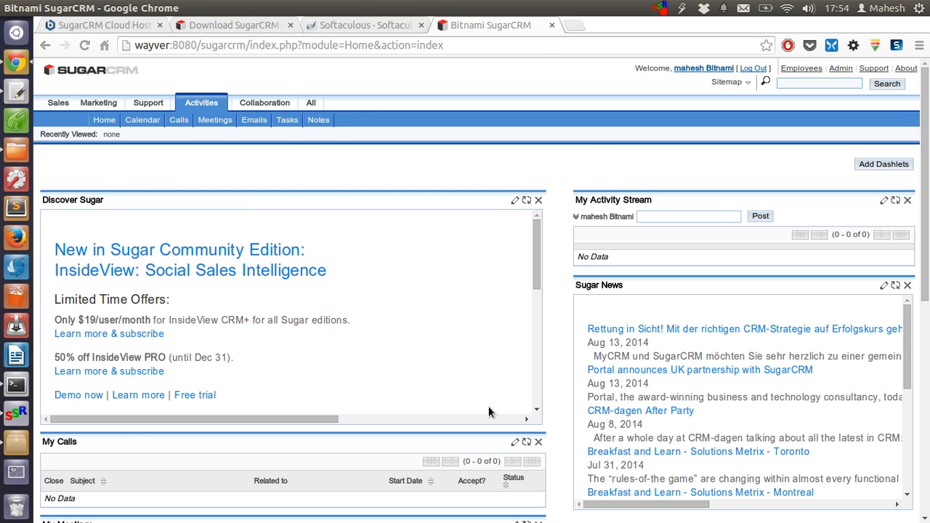
mouse_move(515, 127)
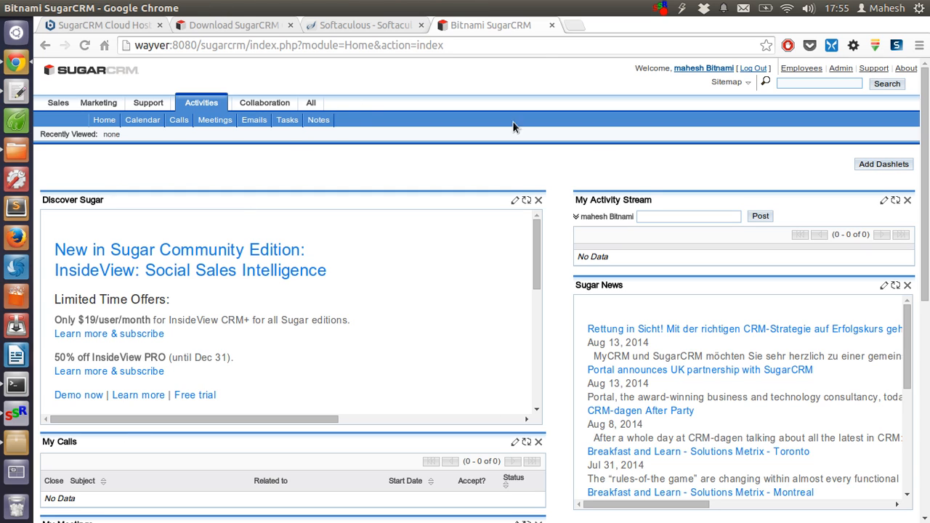
mouse_move(470, 175)
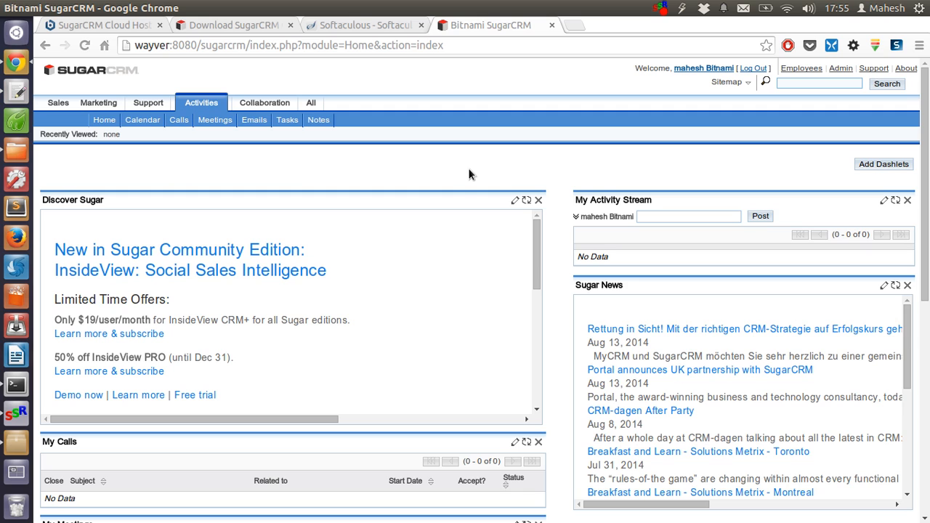
- Browse the Sales and Collaboration module groups, showing Home, Emails and Documents
click(58, 103)
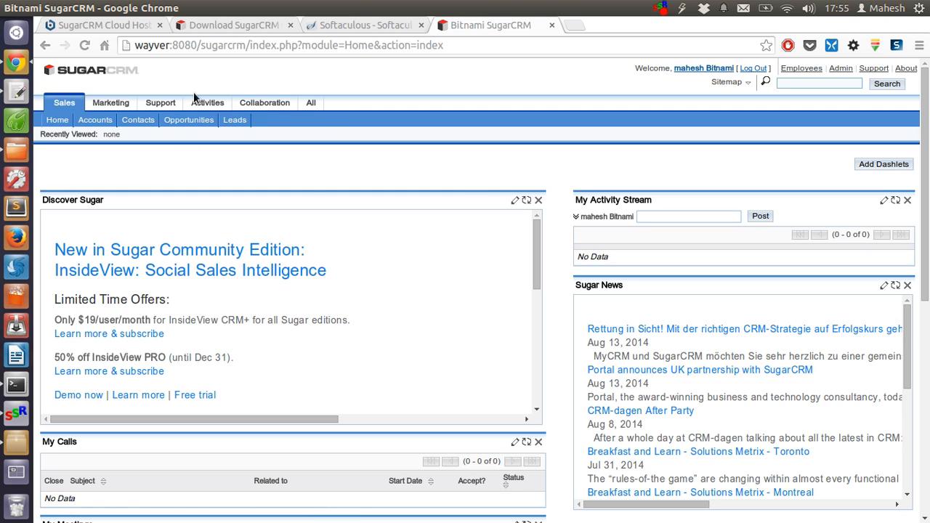
click(265, 103)
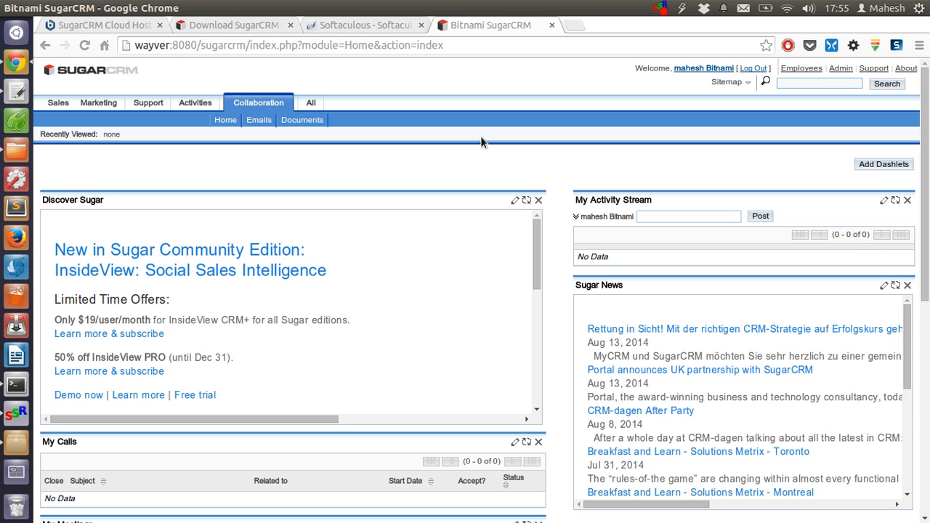
mouse_move(492, 450)
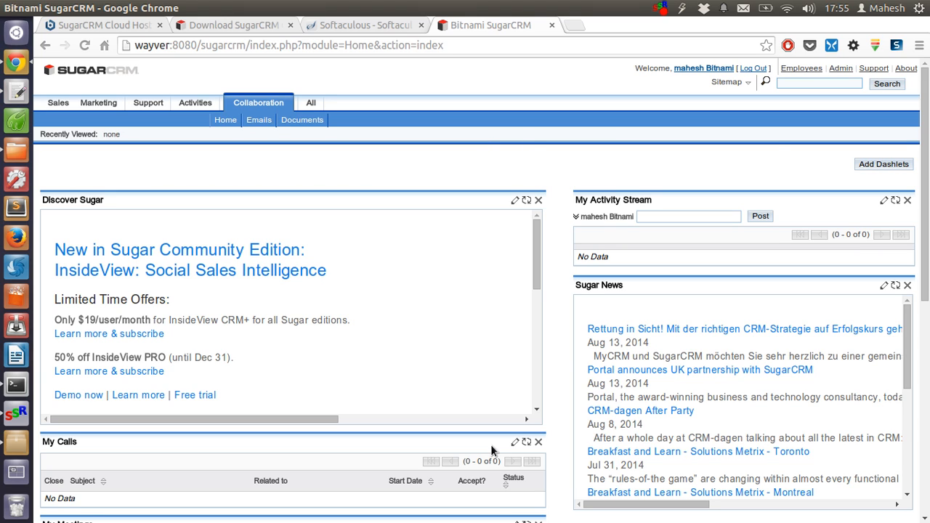